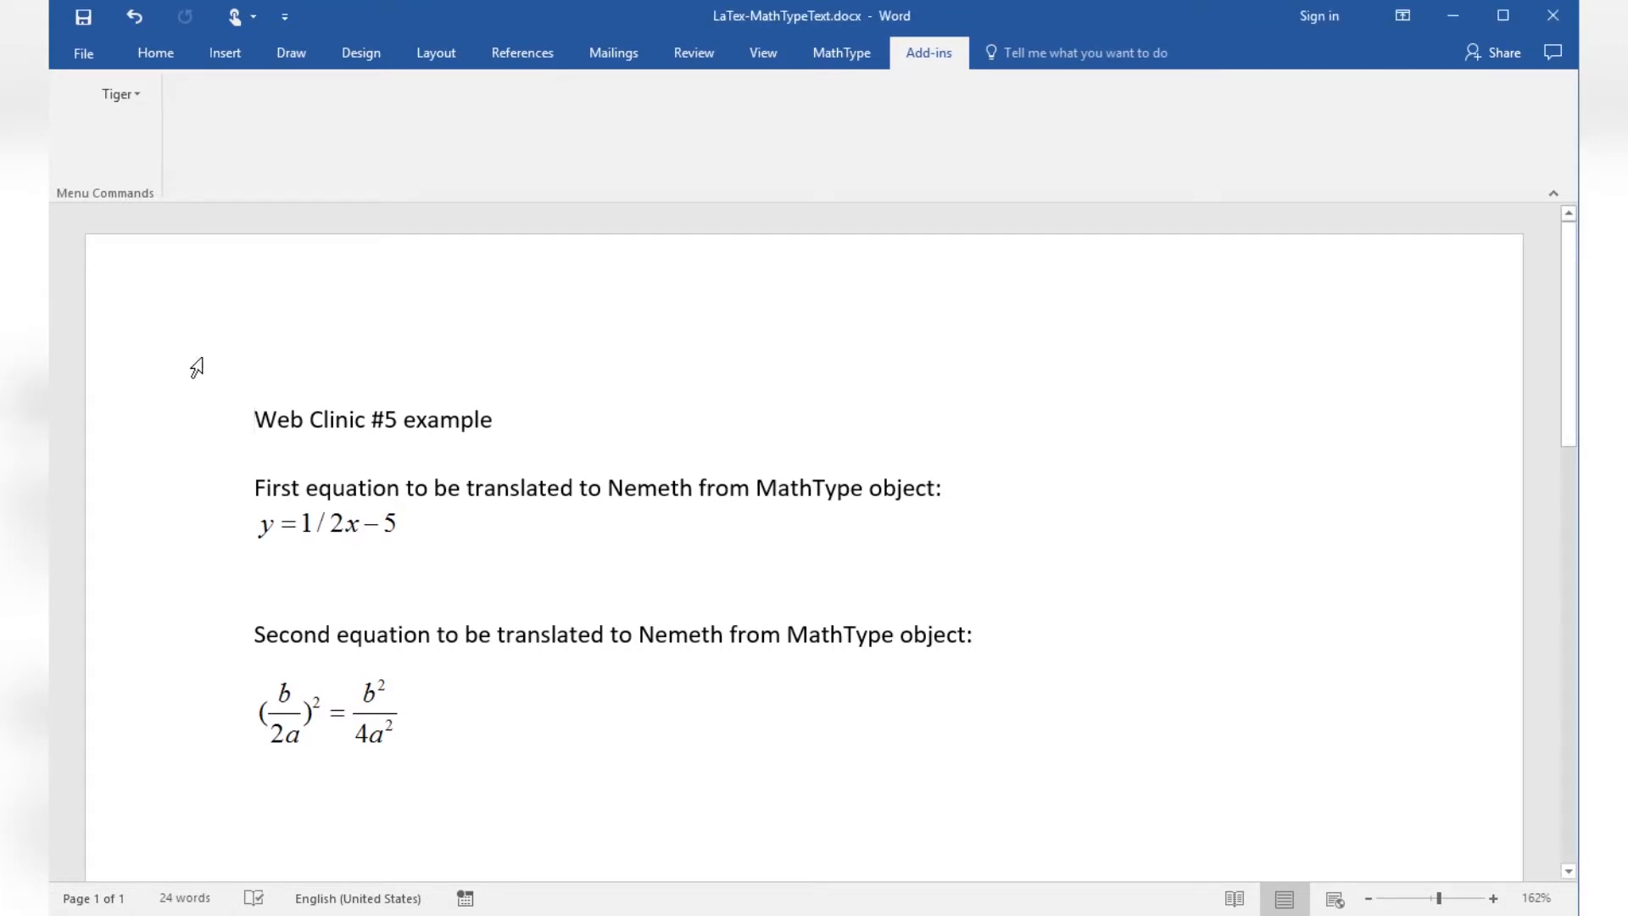
# Check the Tiger formatter language settings show Grade 1 English American braille with Nemeth math
pyautogui.click(256, 420)
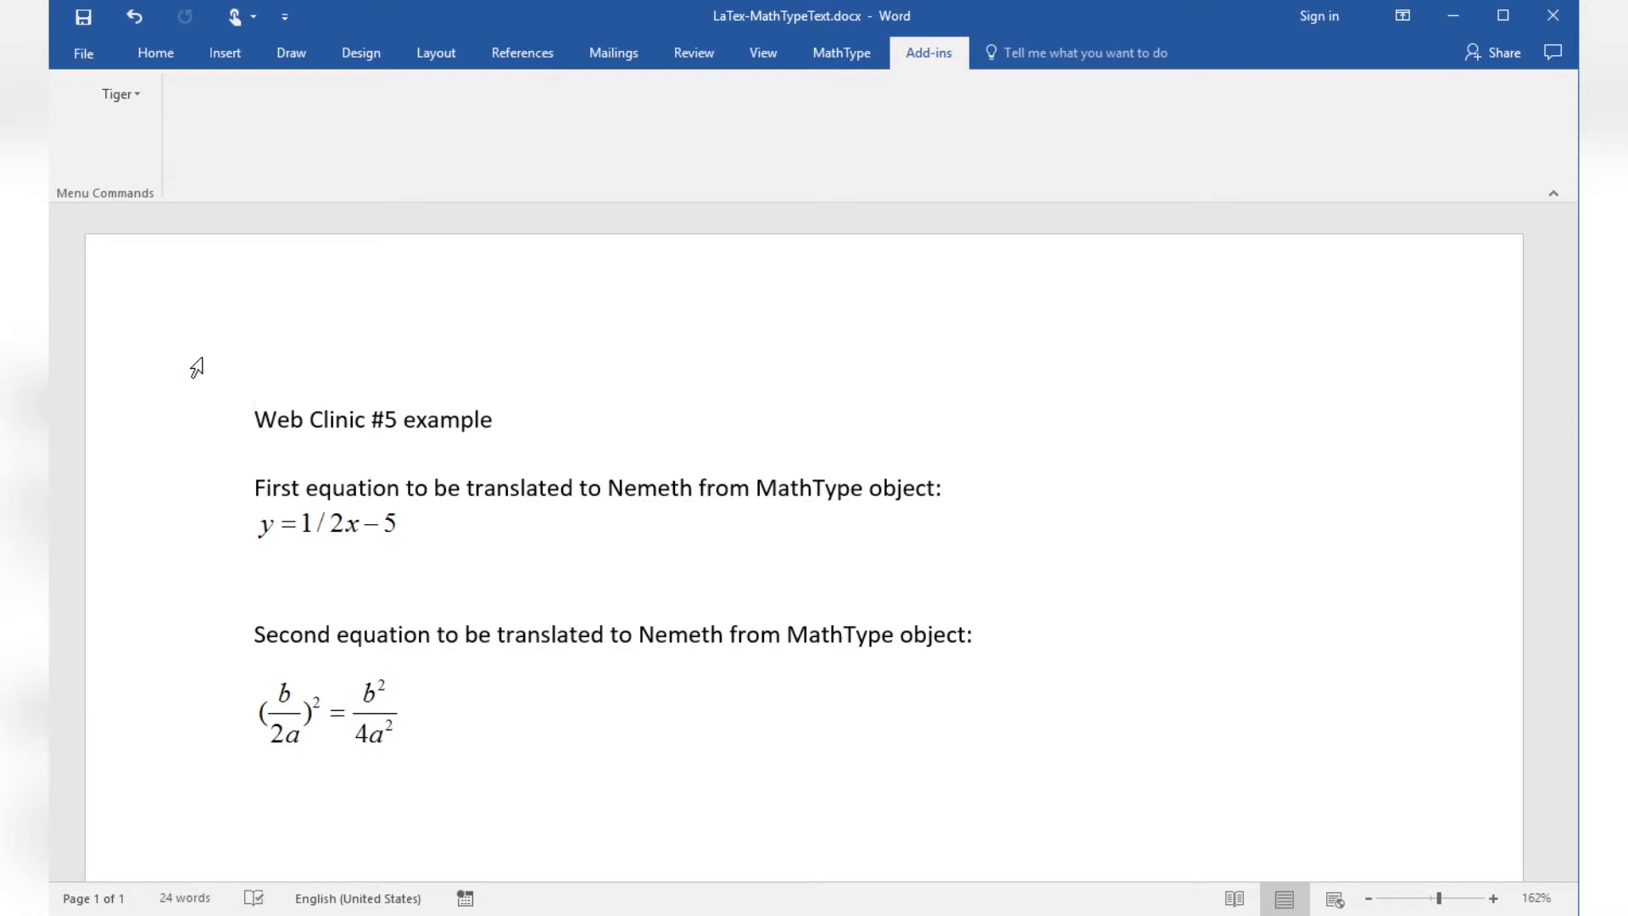
pyautogui.click(115, 93)
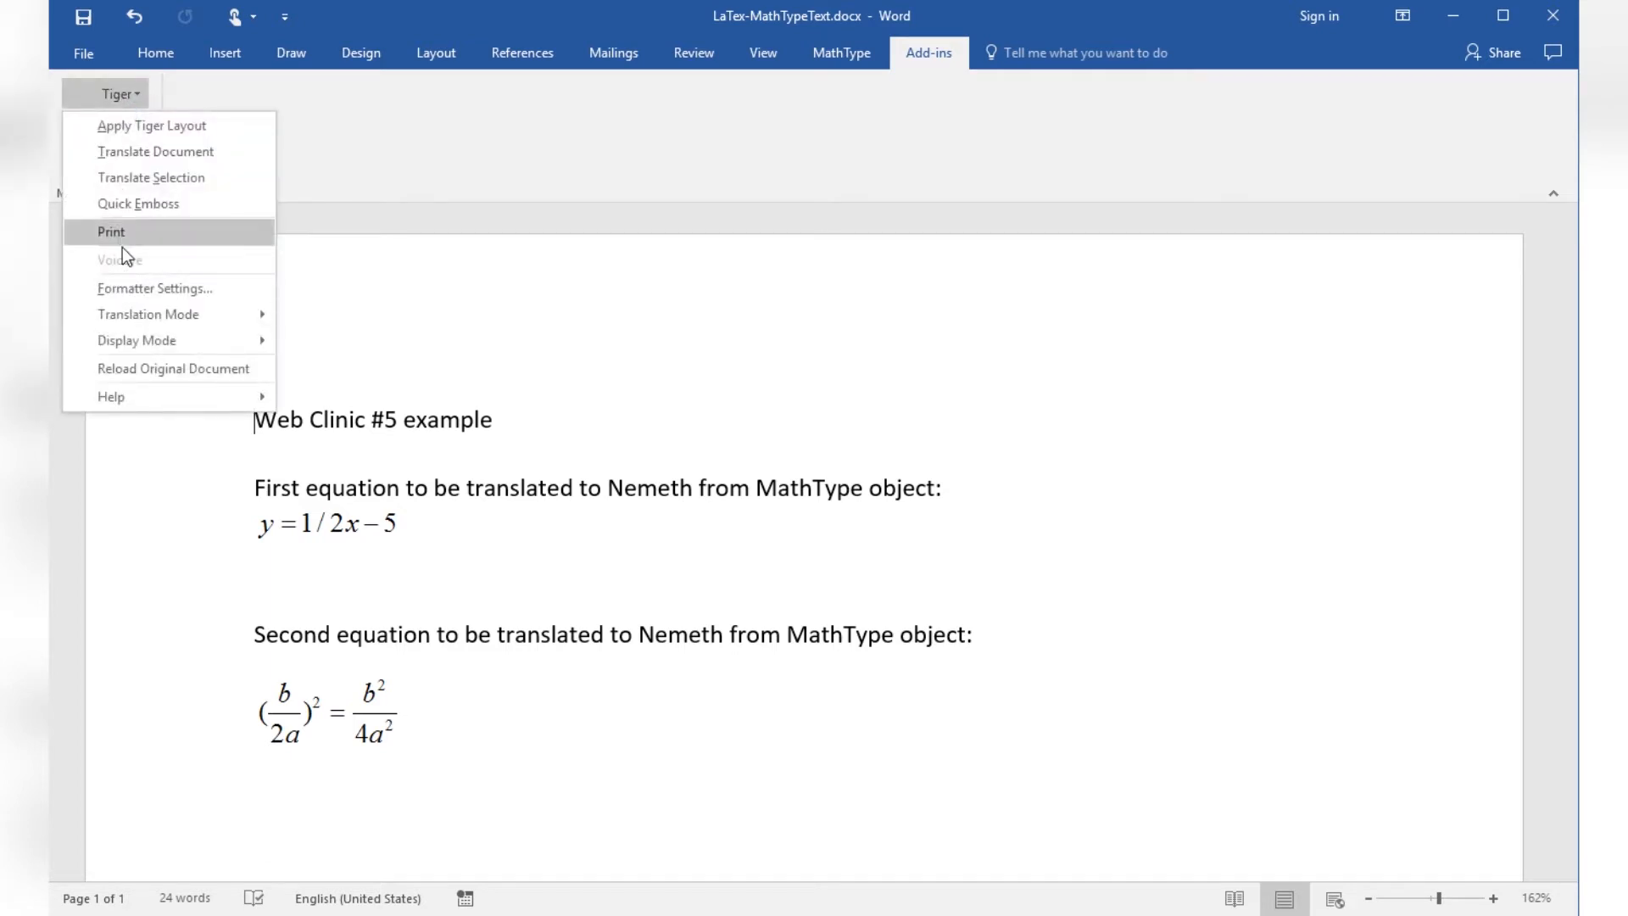
pyautogui.click(156, 288)
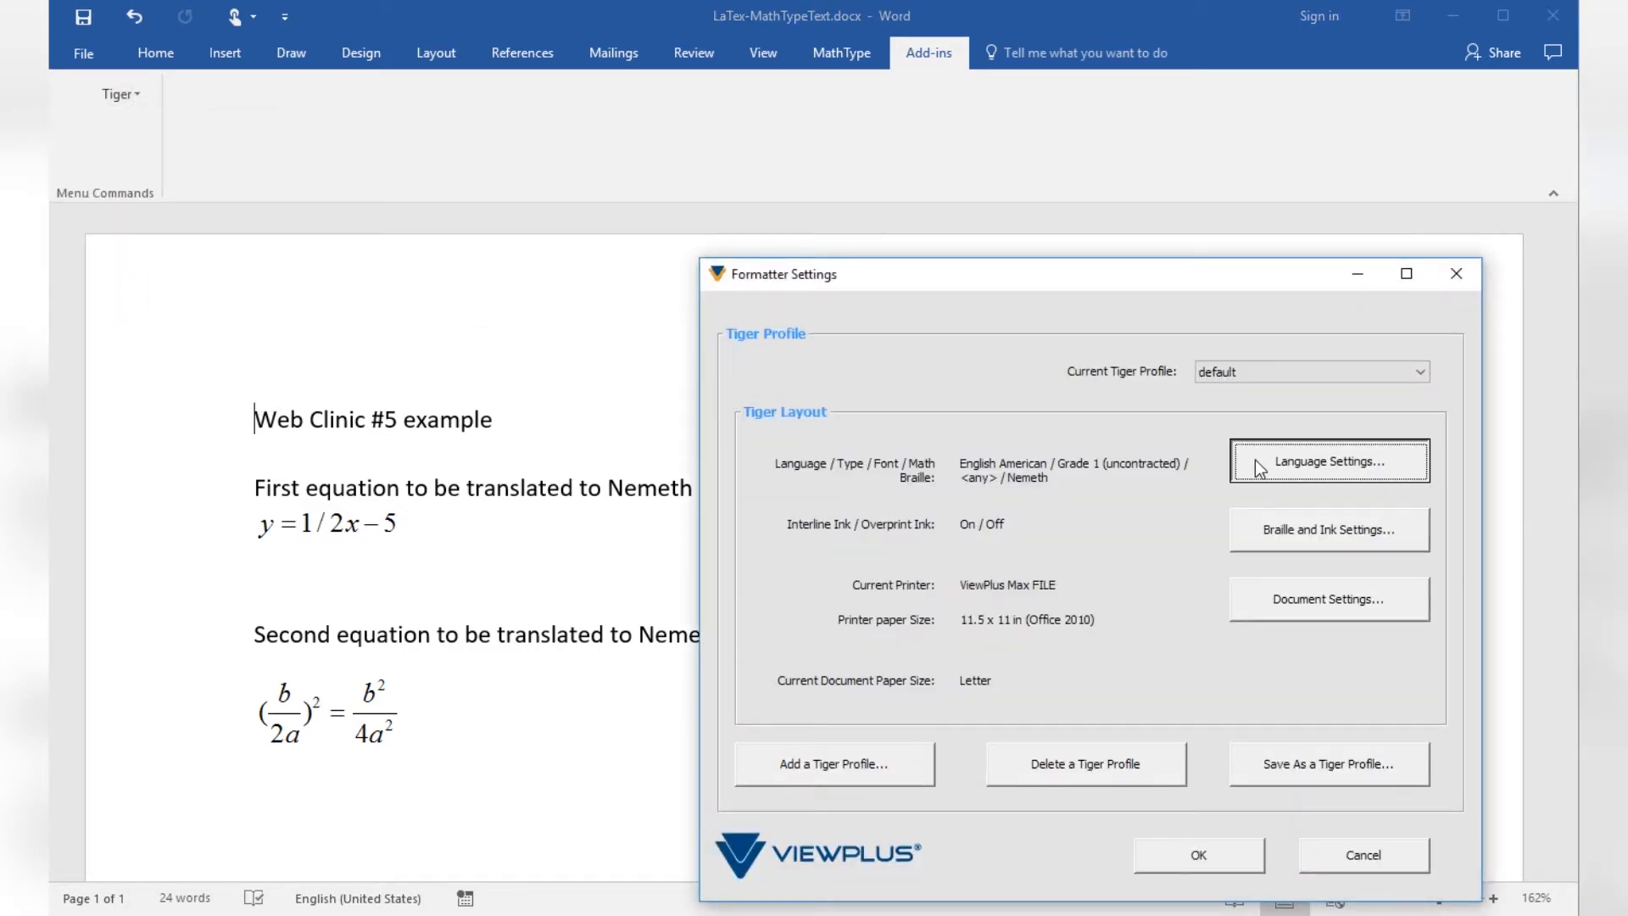
pyautogui.click(1327, 460)
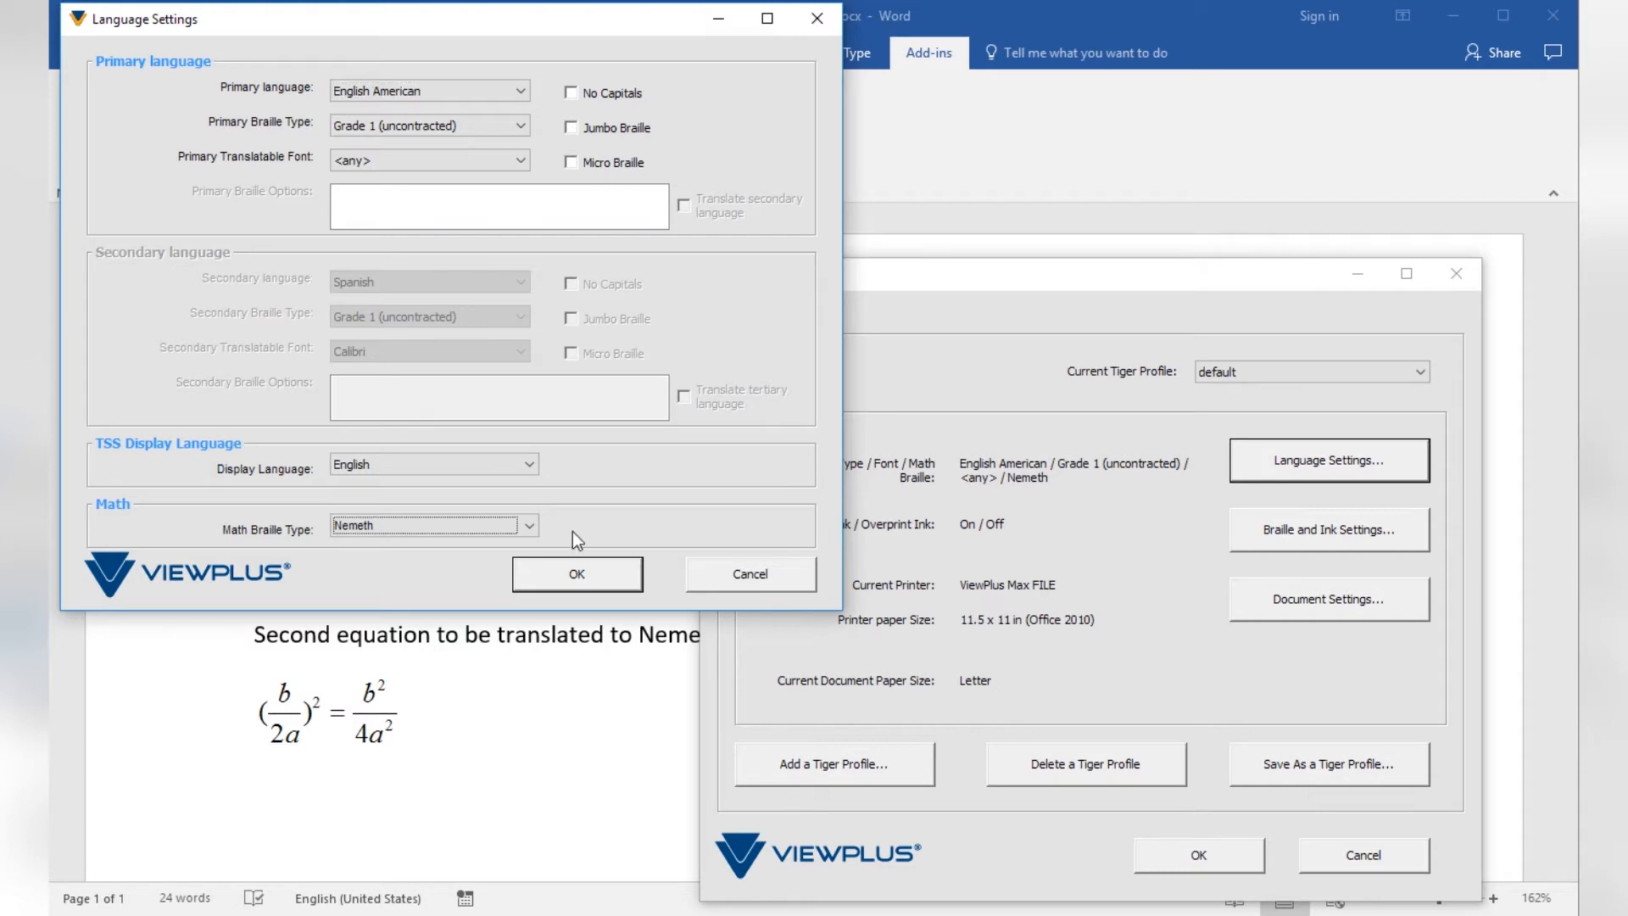
pyautogui.click(576, 573)
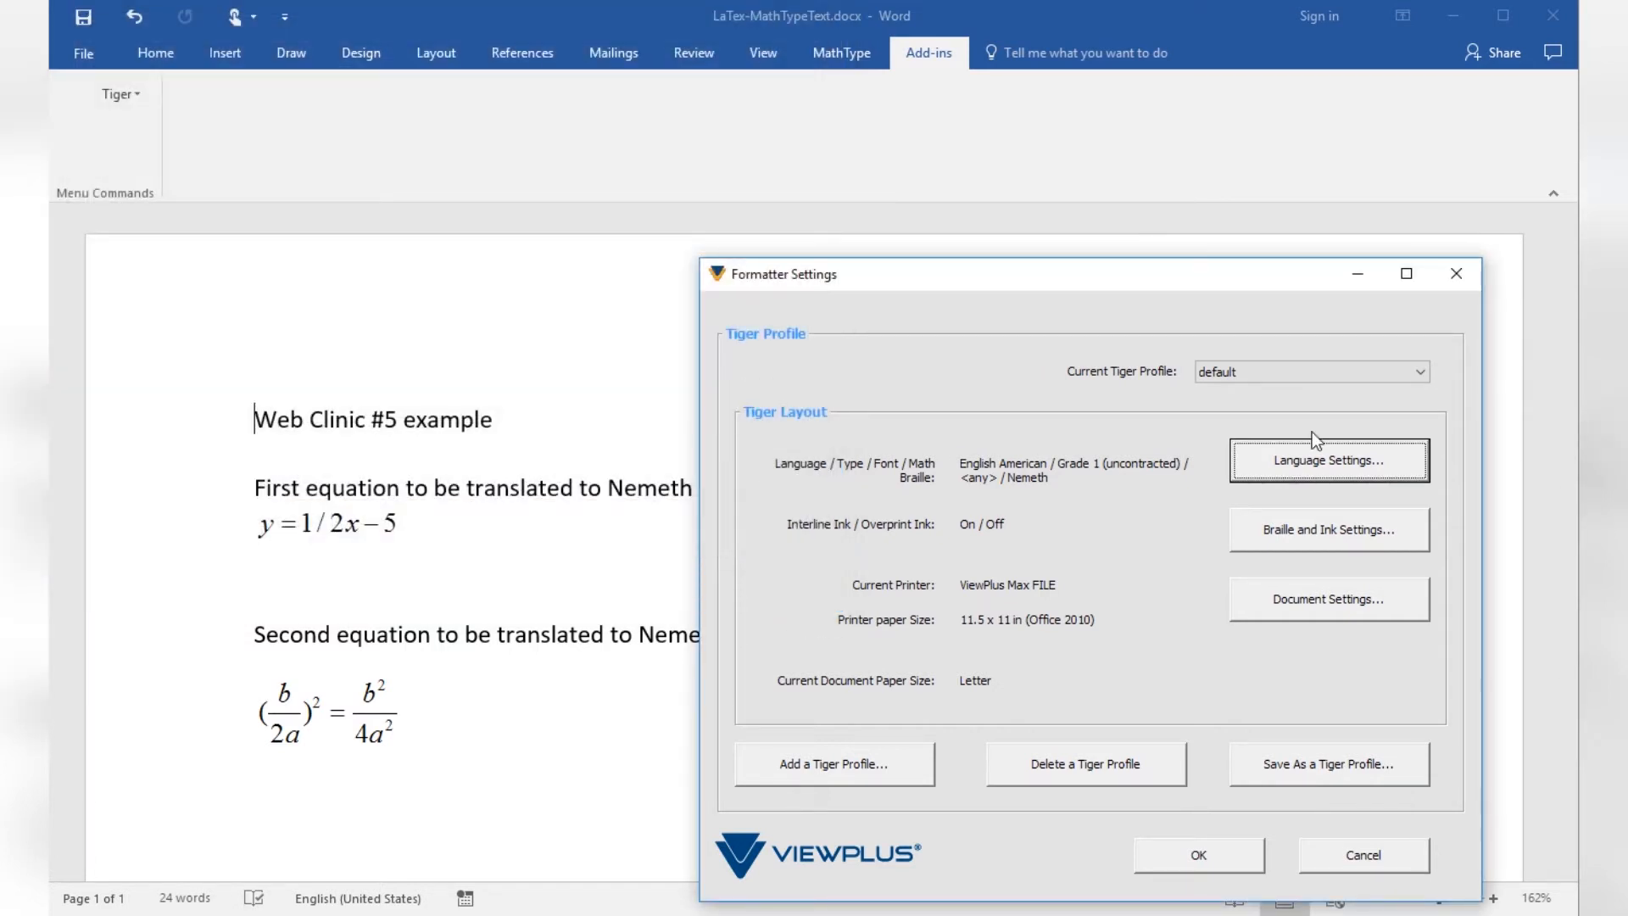
pyautogui.moveTo(1312, 466)
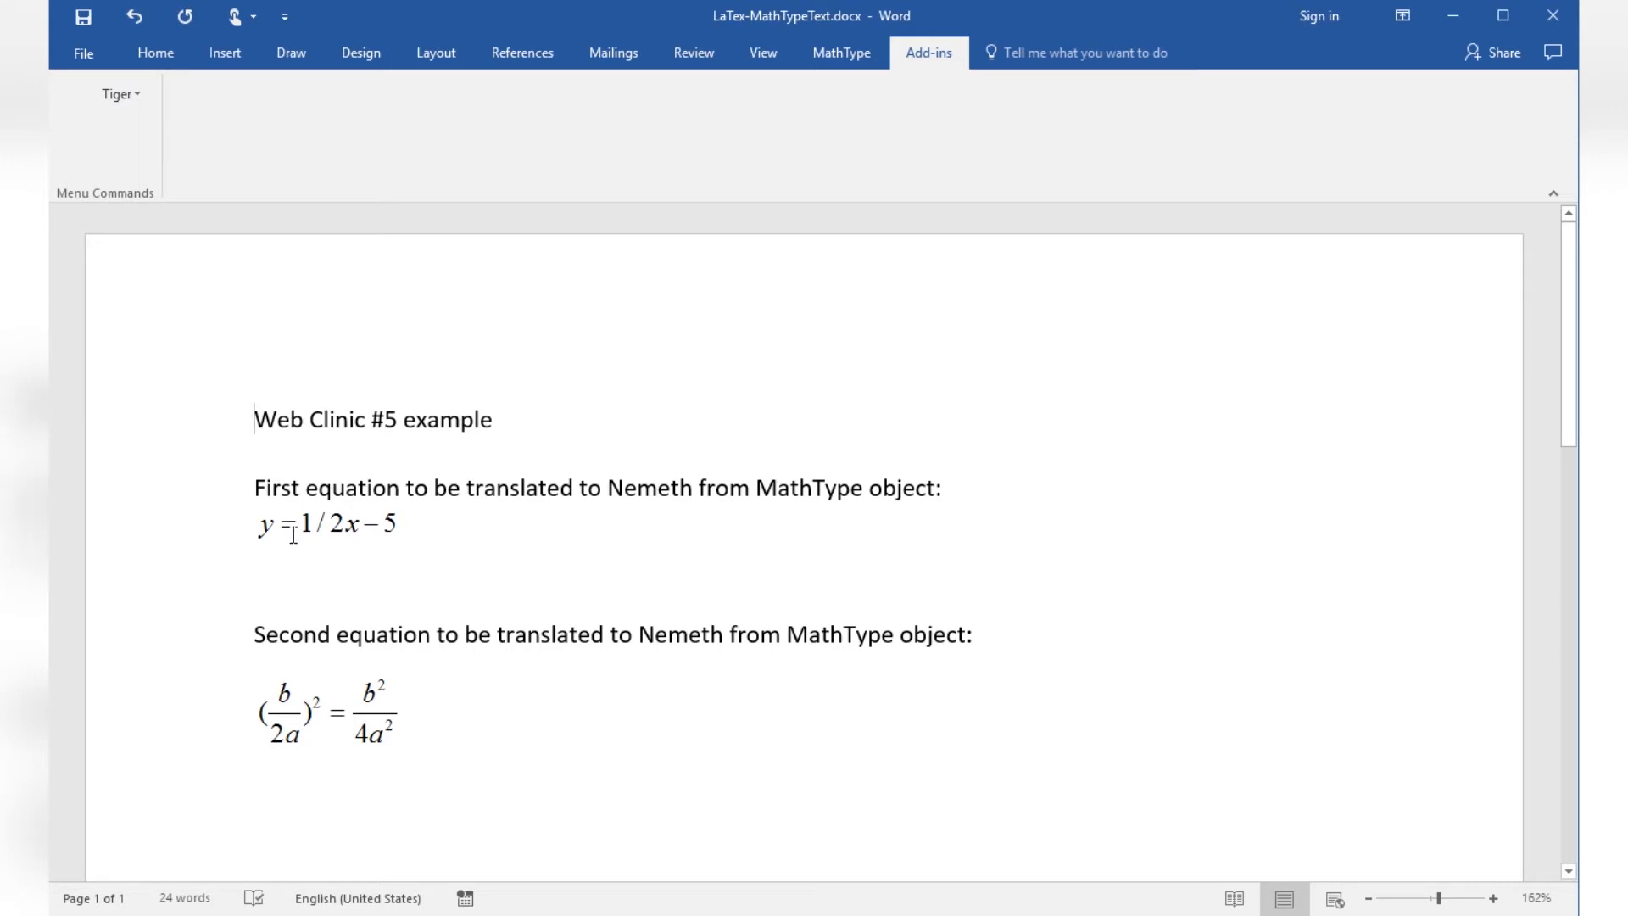
# Select both MathType equation objects, then open LaTex-MathType.docx
pyautogui.click(327, 522)
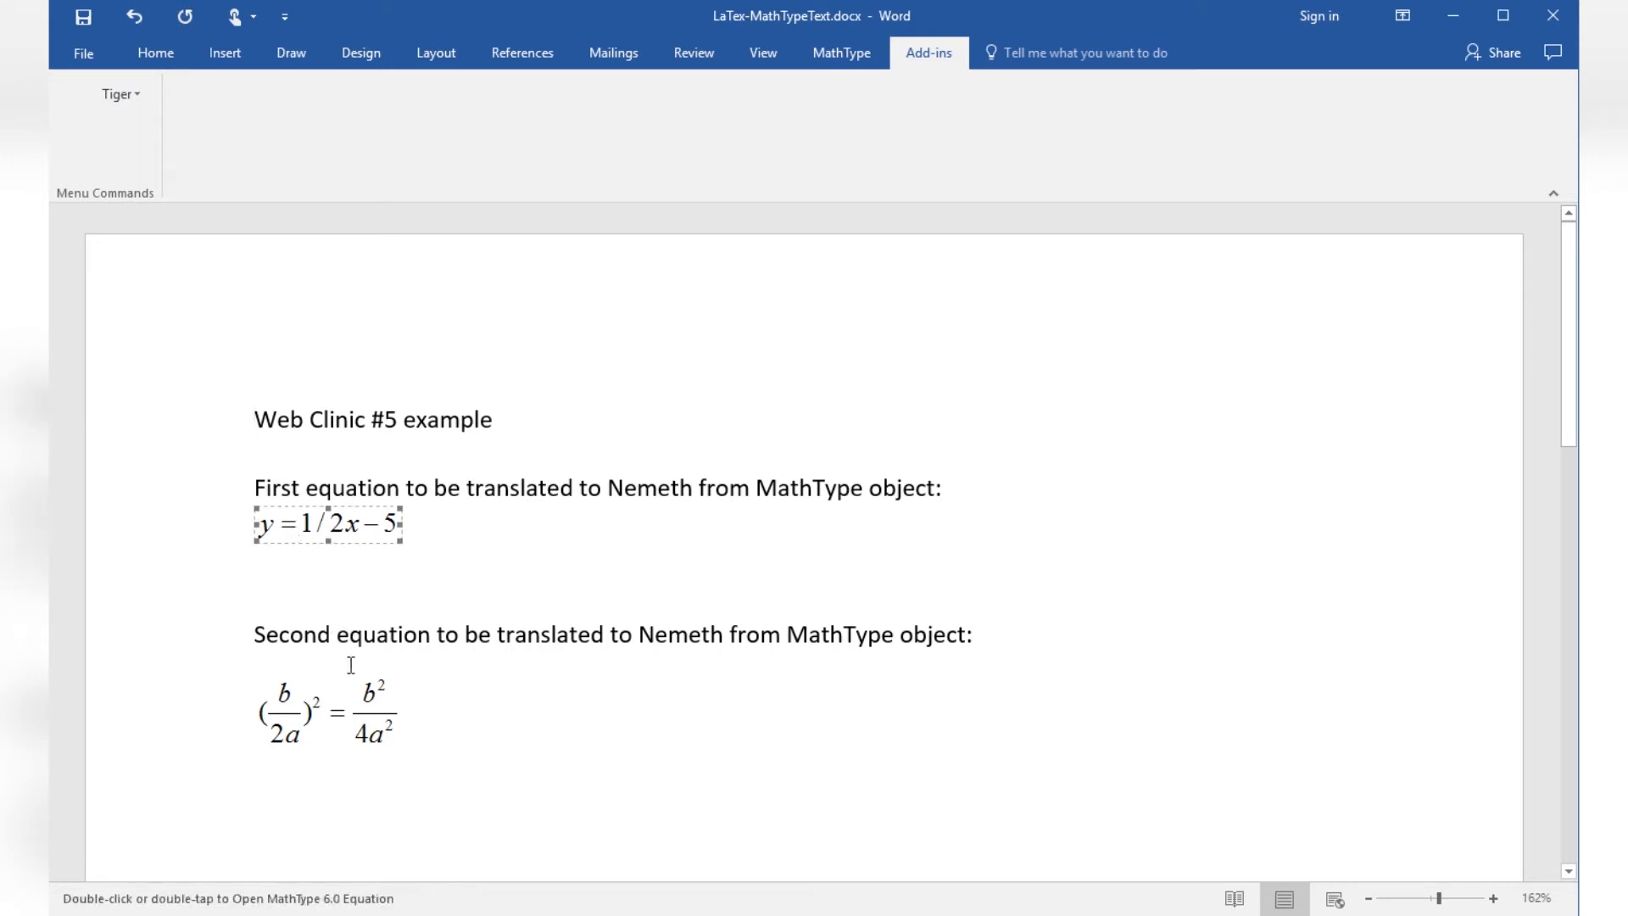
pyautogui.click(327, 709)
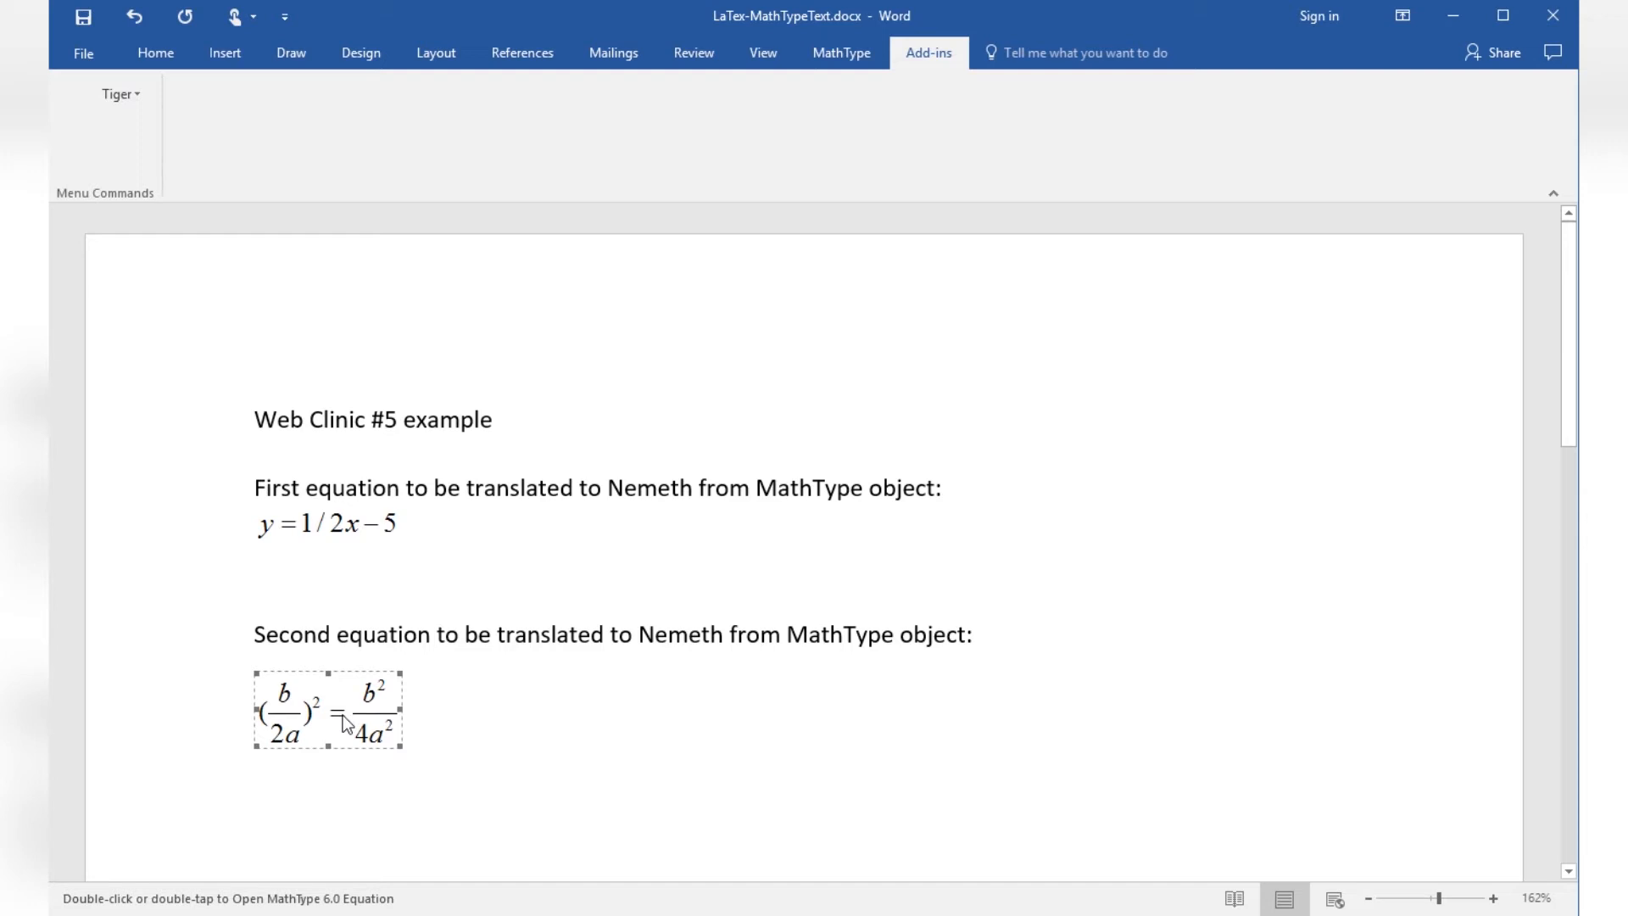
pyautogui.moveTo(753, 106)
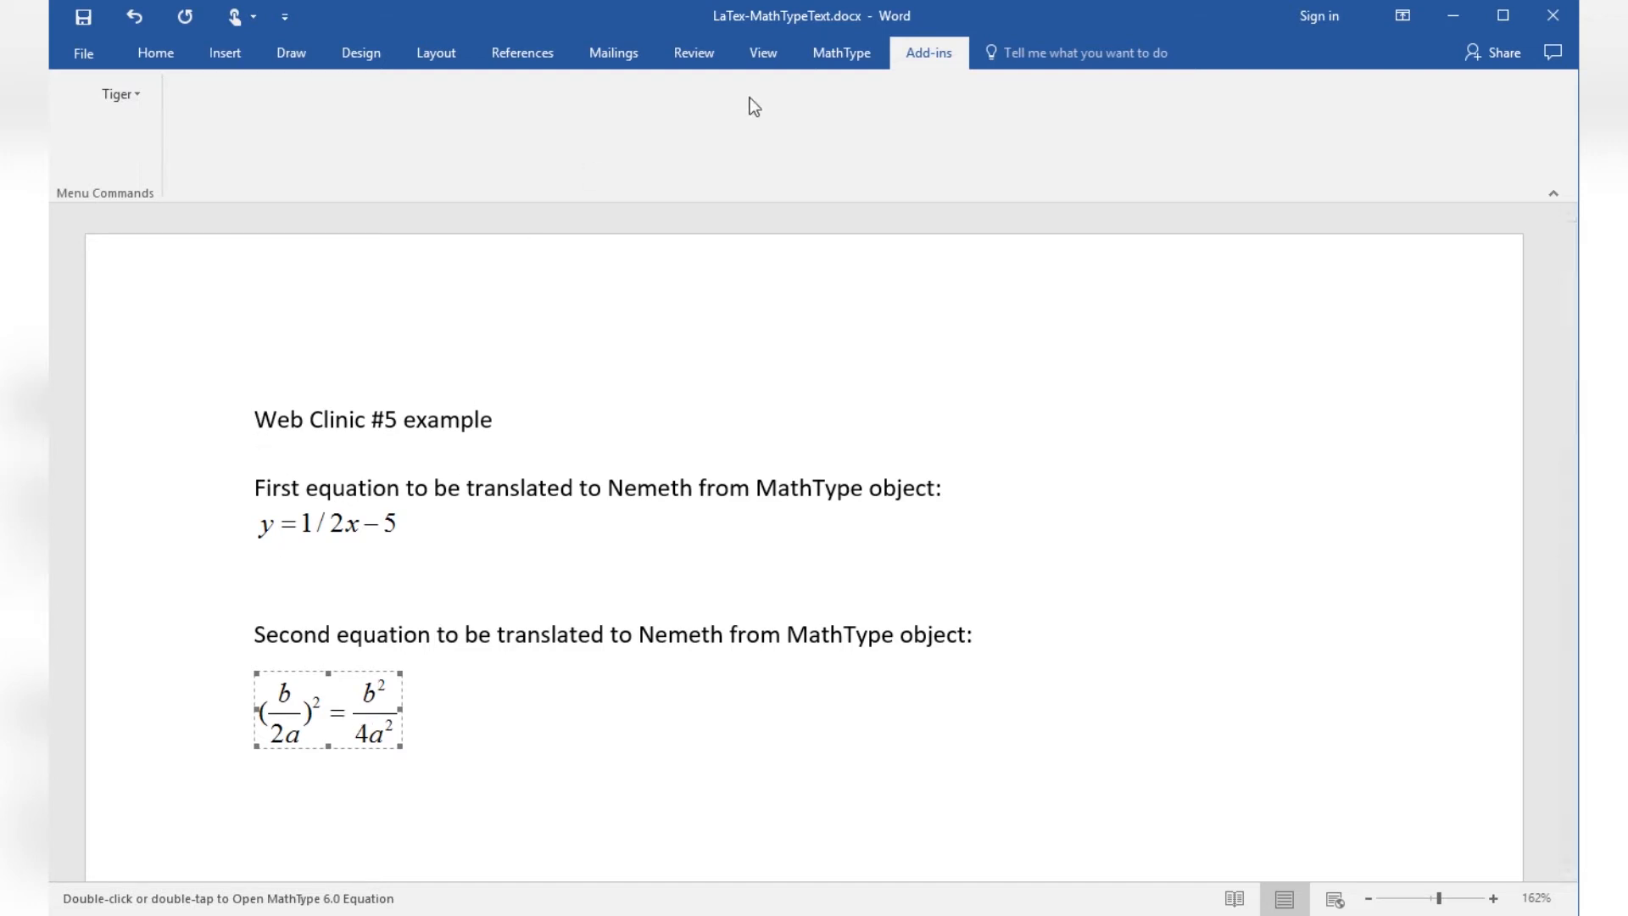
pyautogui.click(841, 52)
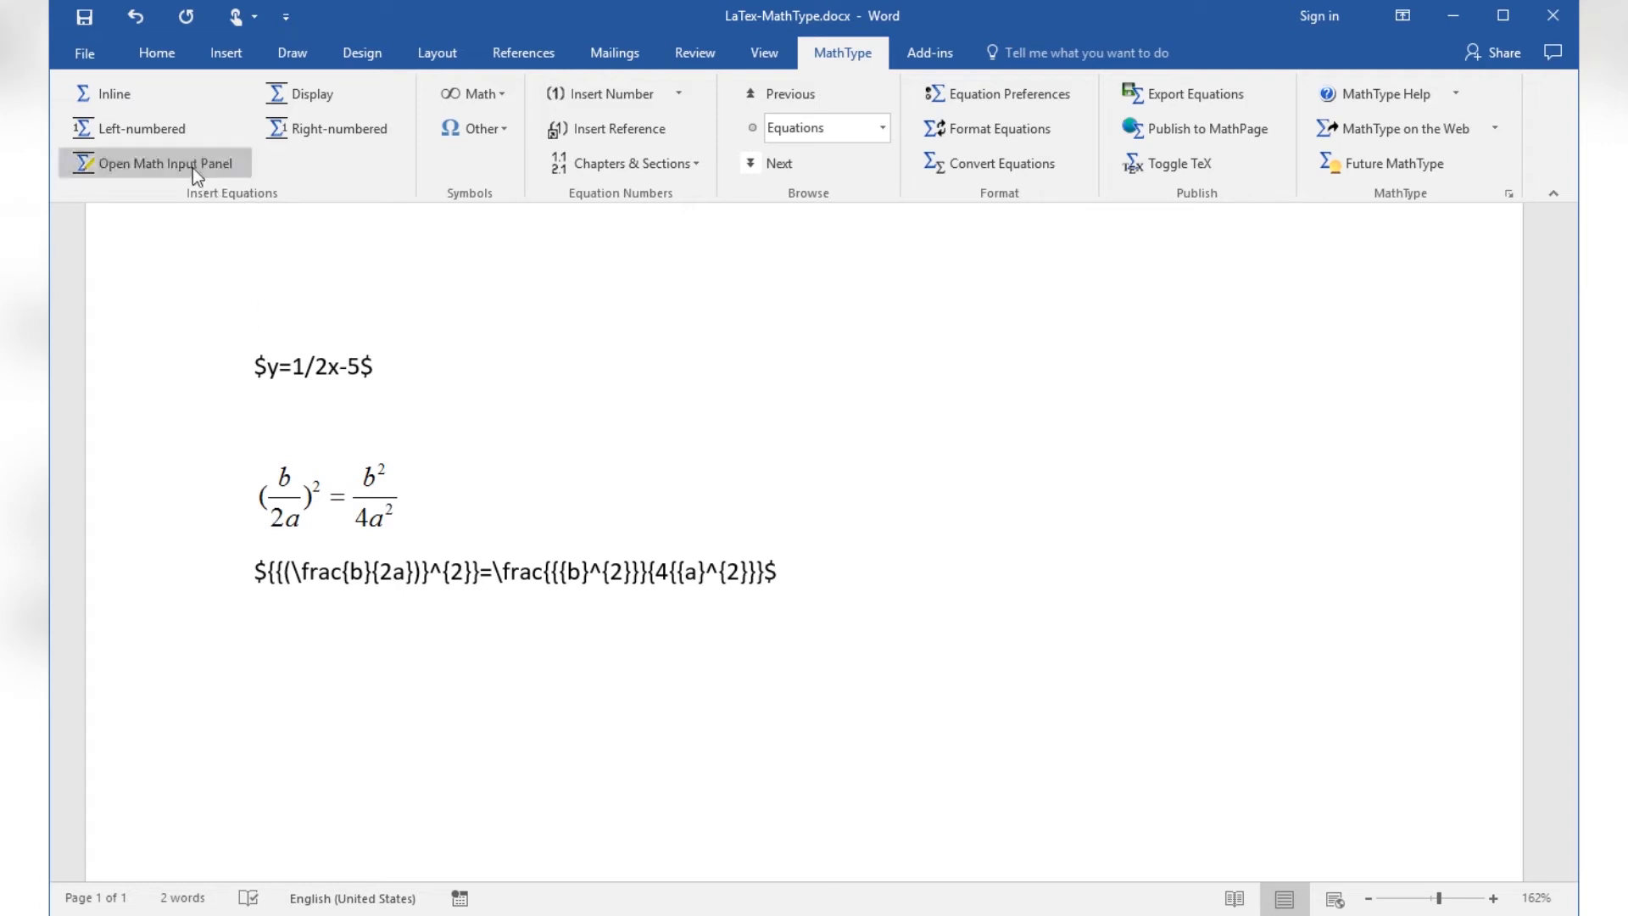
# Build the inline MathType equation y = 1/2x − 5 and insert it above the LaTeX text
pyautogui.click(103, 93)
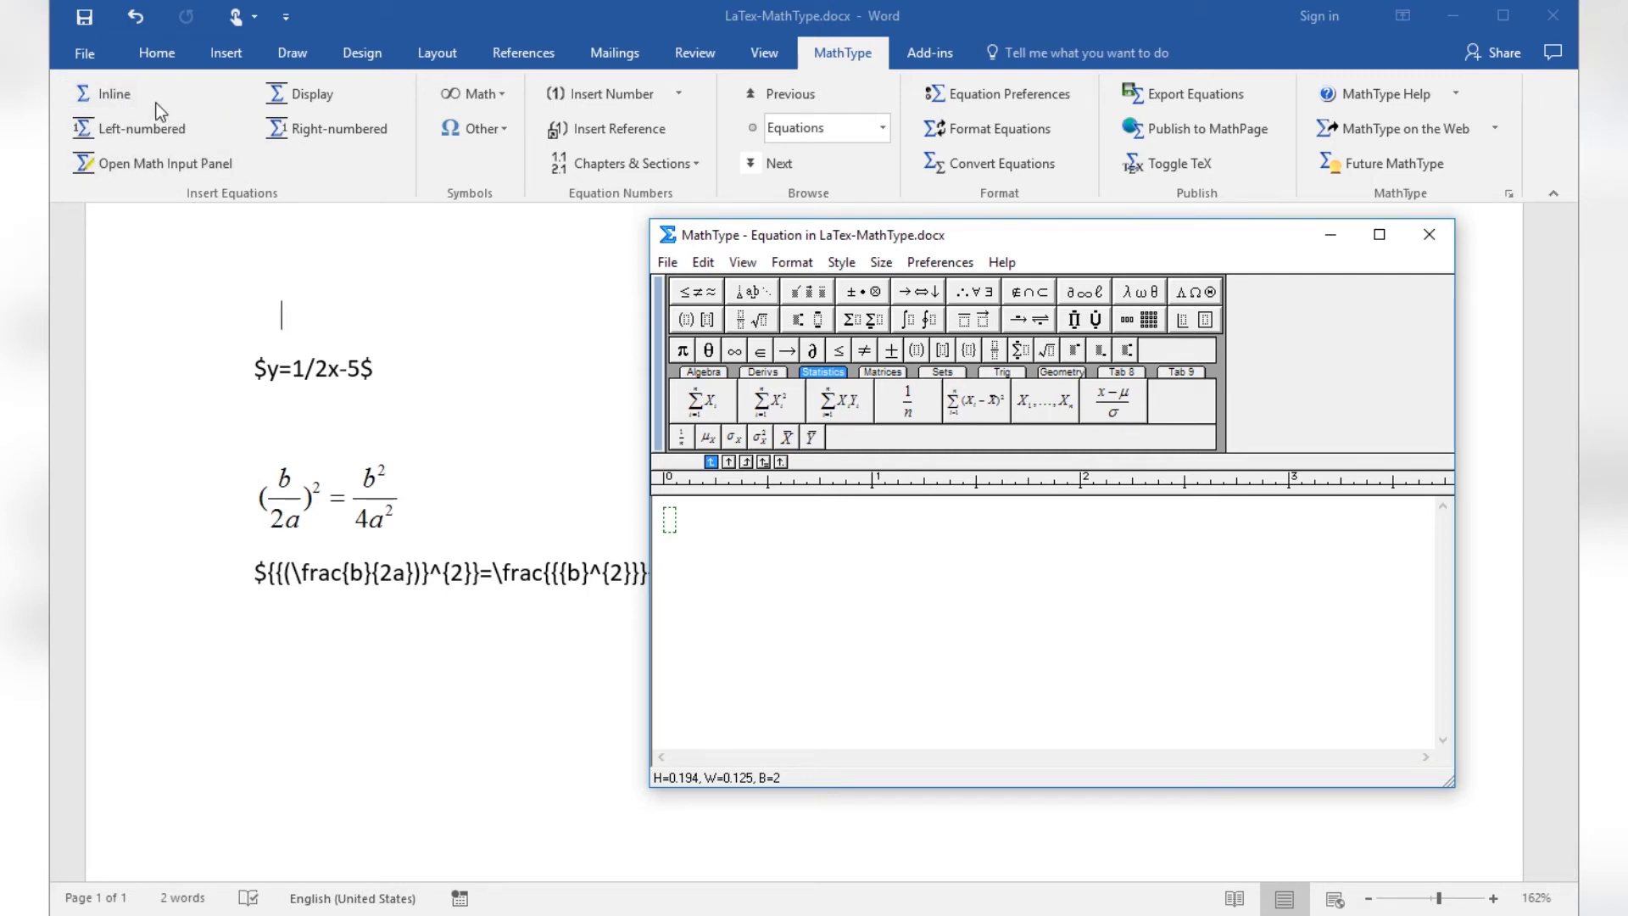
pyautogui.write('y =')
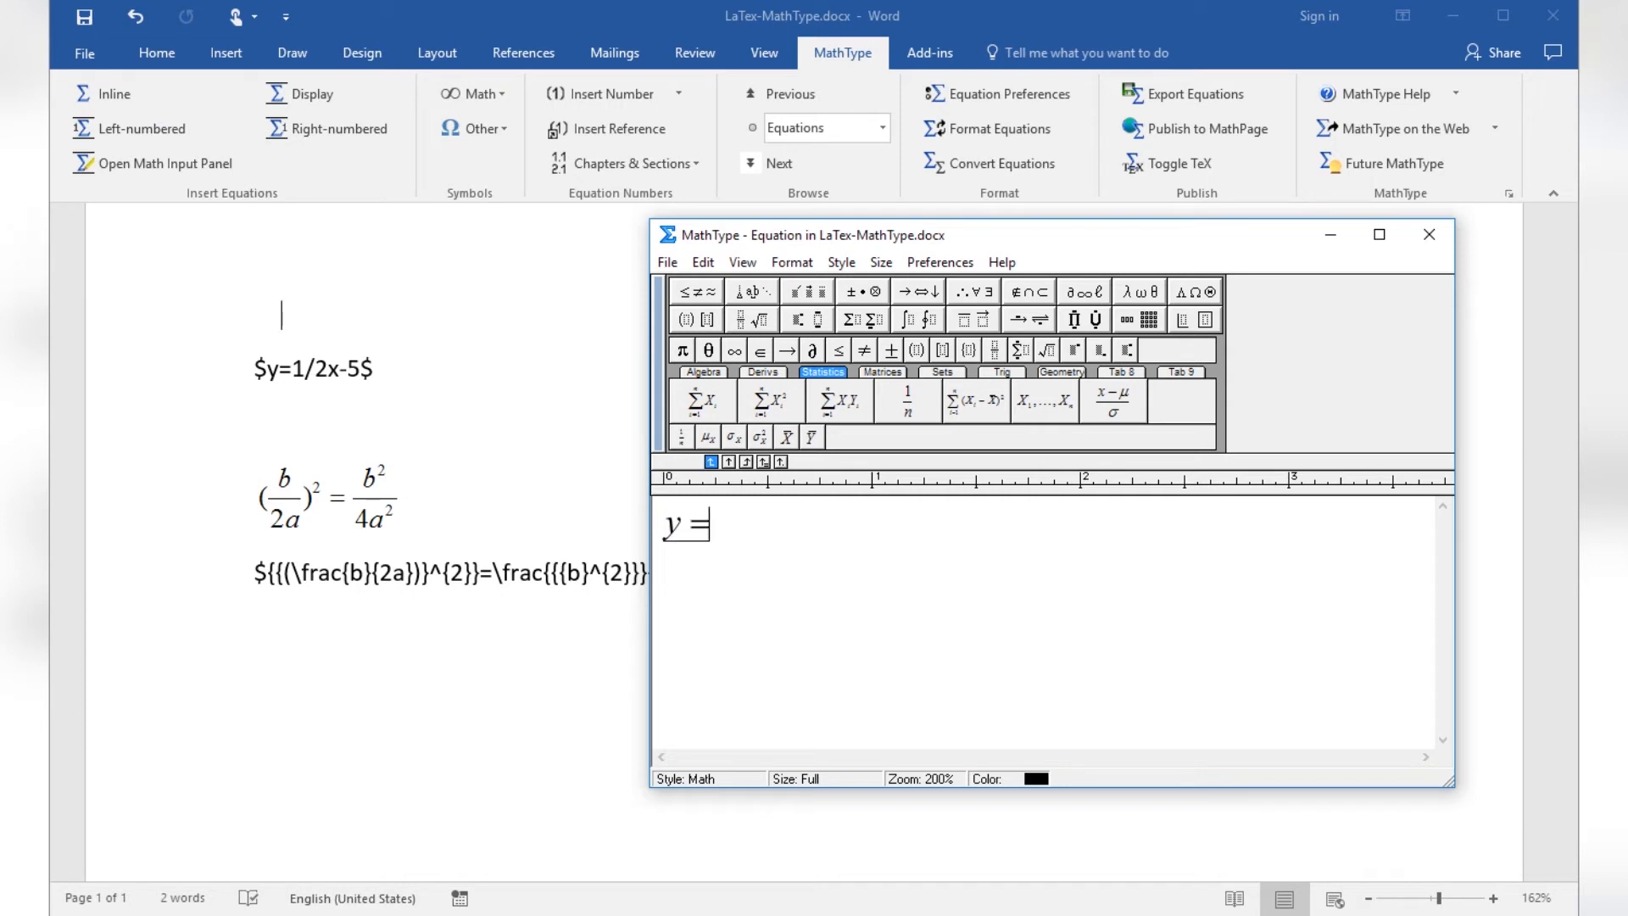
pyautogui.write('1/')
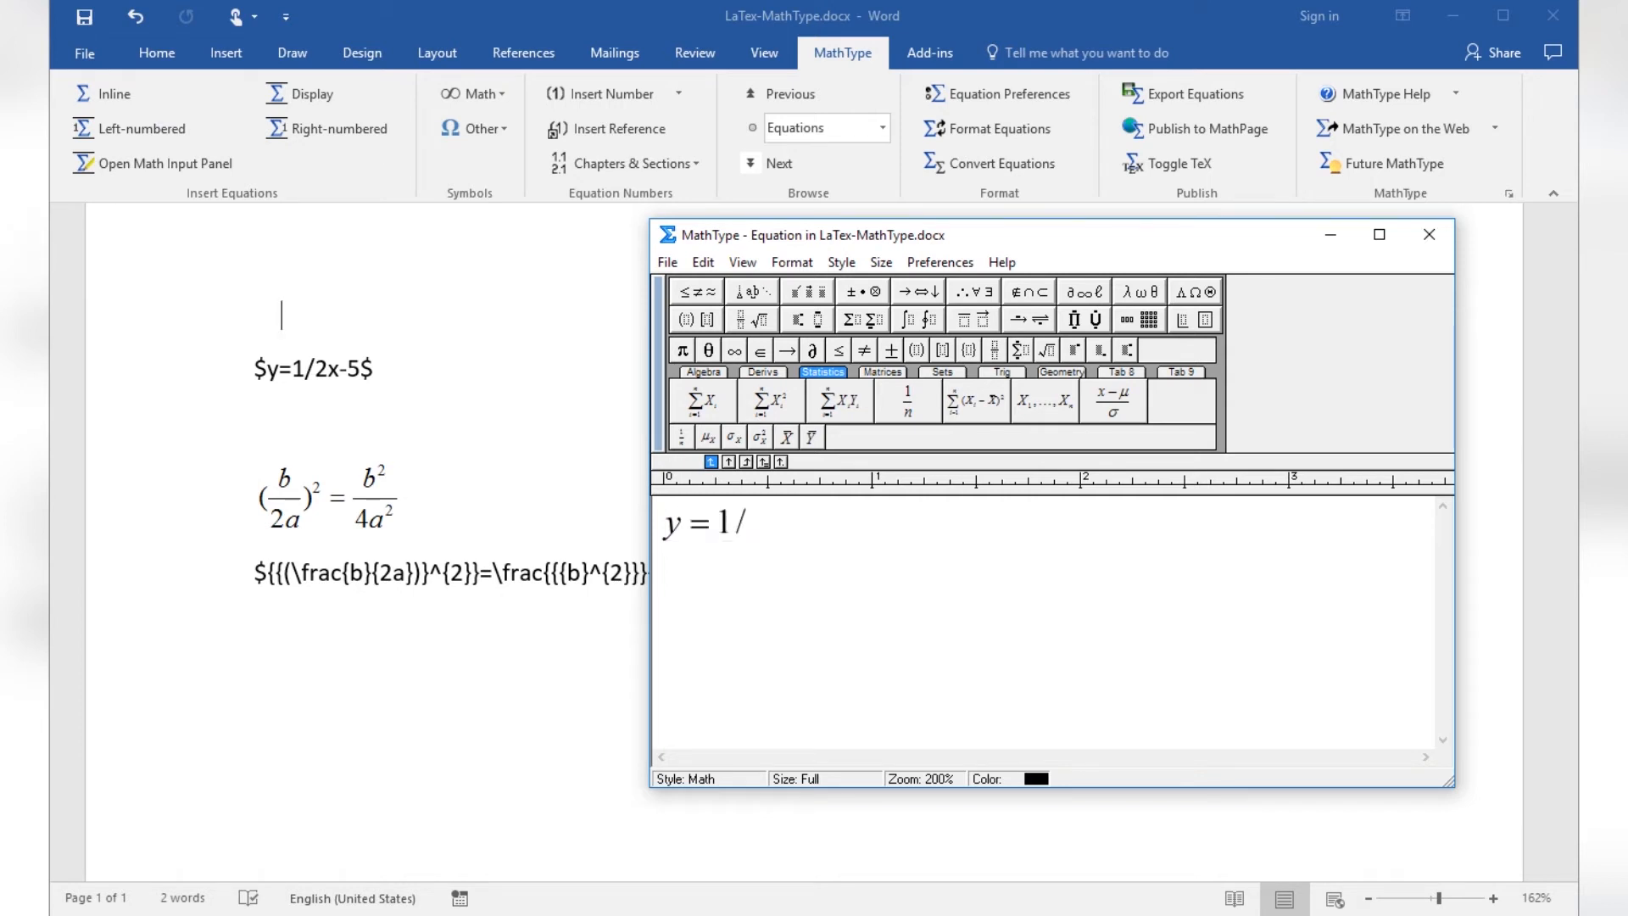
pyautogui.write('2x-5')
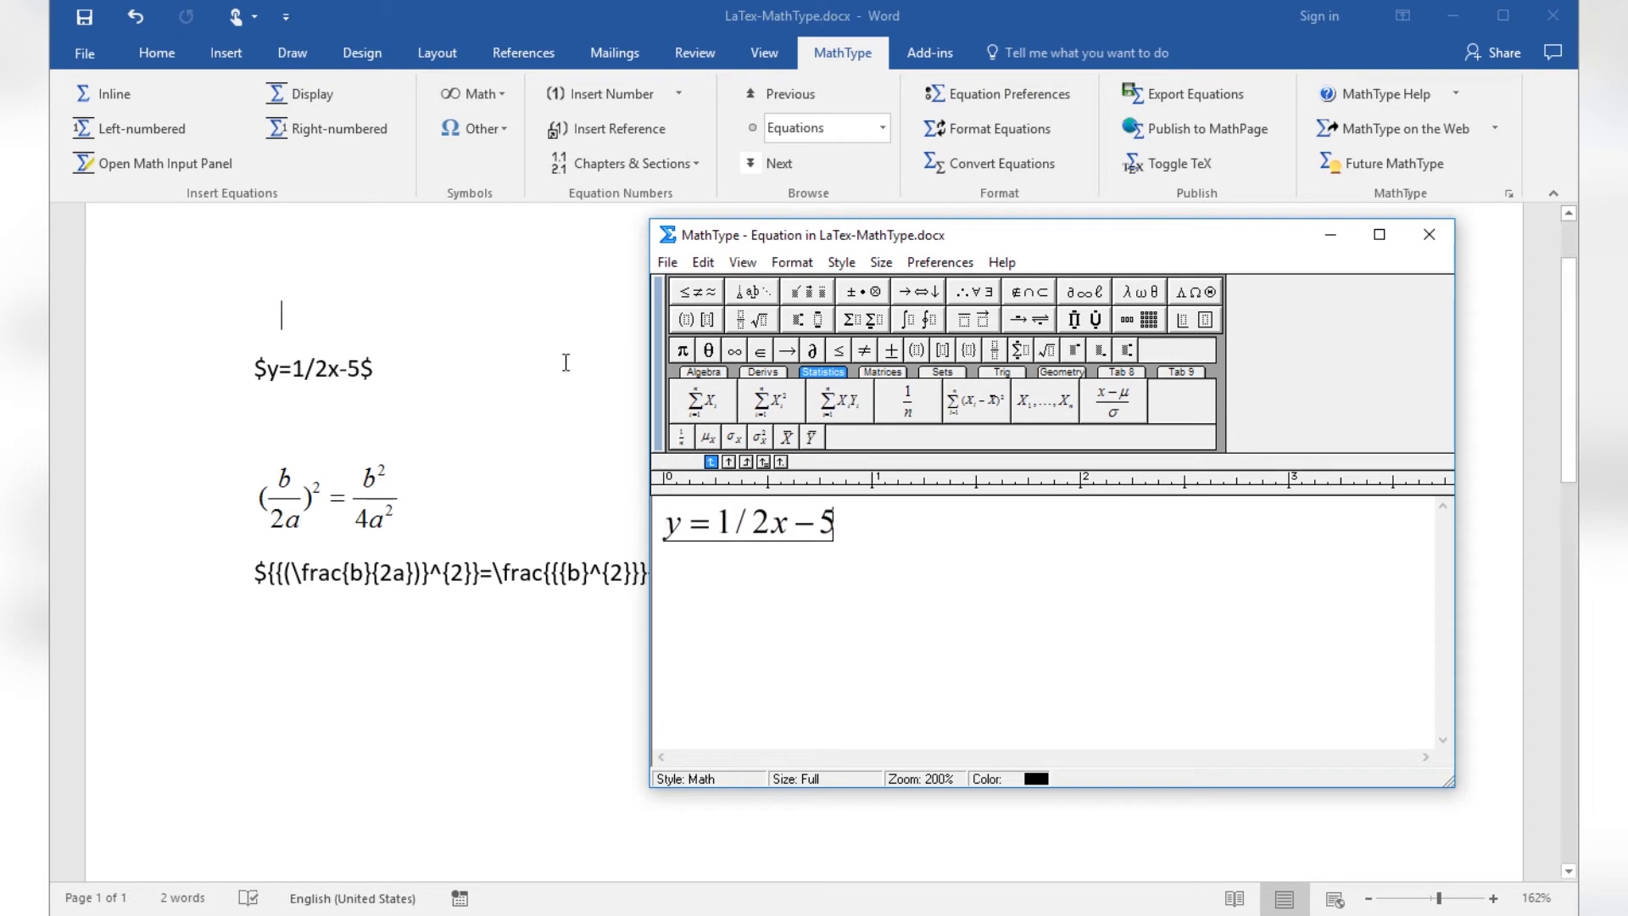
pyautogui.click(666, 262)
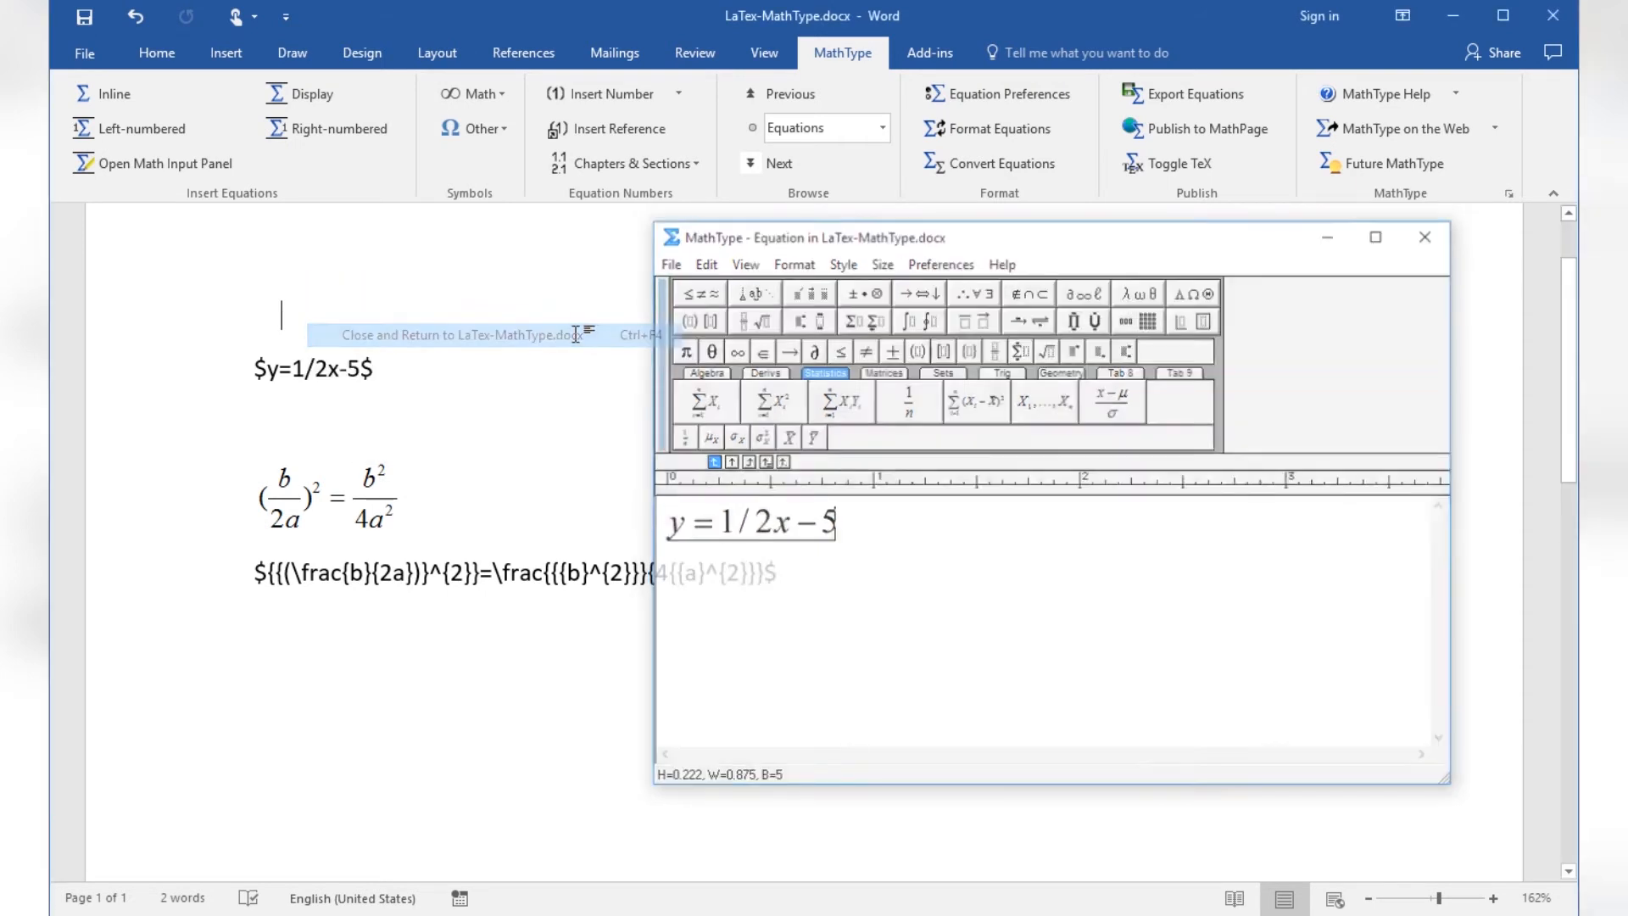
pyautogui.click(458, 334)
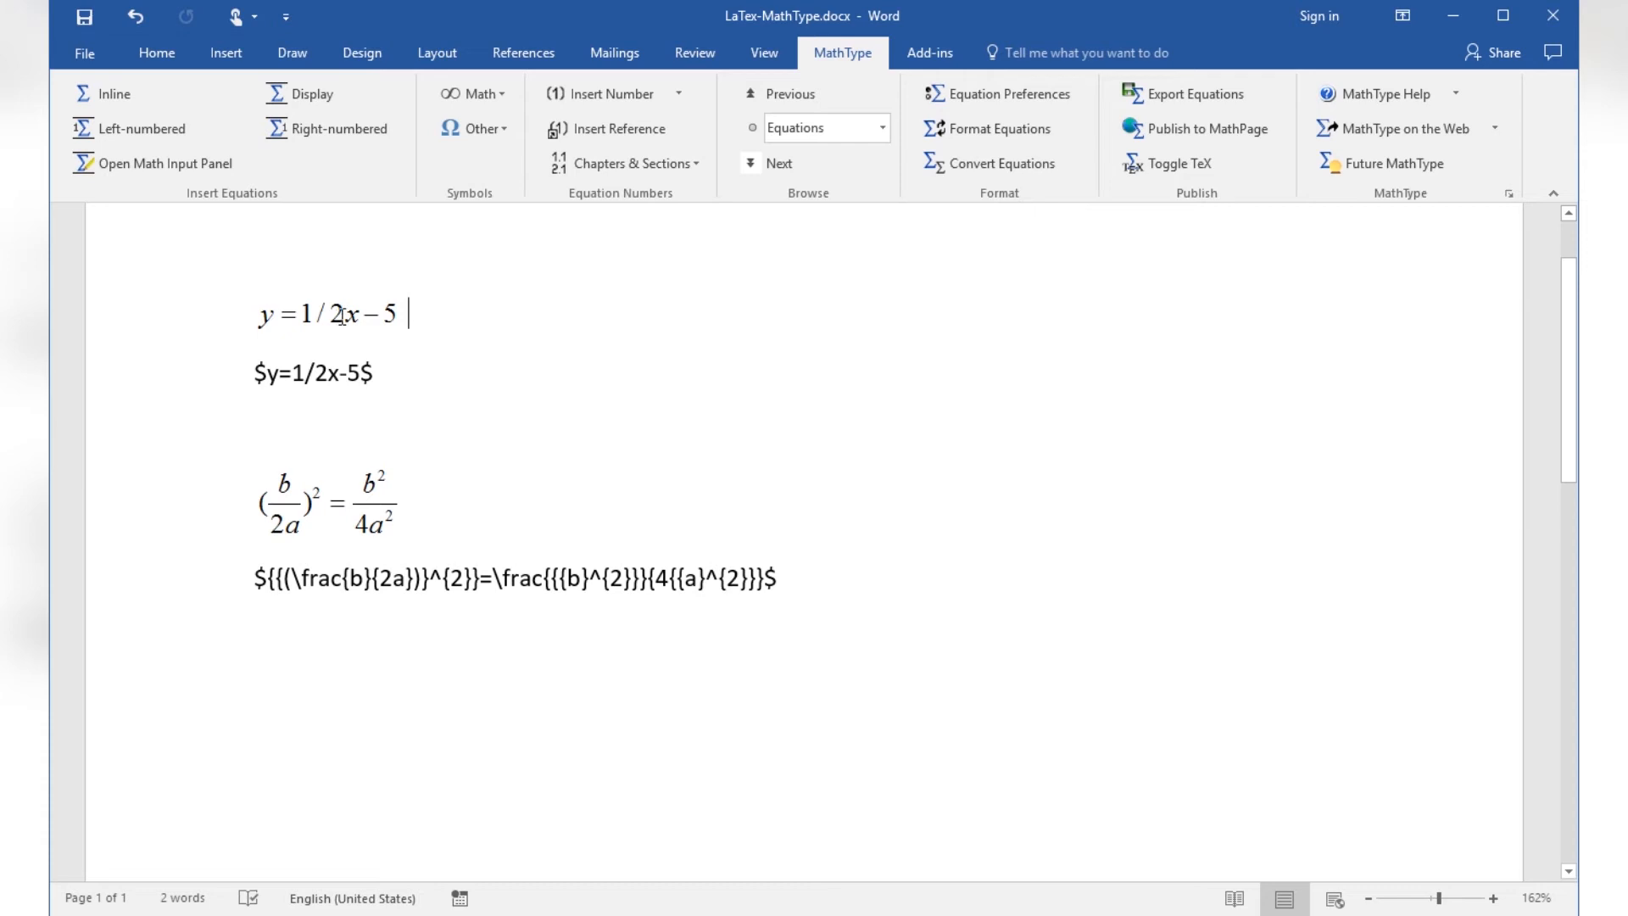
# Reopen the y = 1/2x − 5 equation in MathType and close it back into Word unchanged
pyautogui.doubleClick(333, 314)
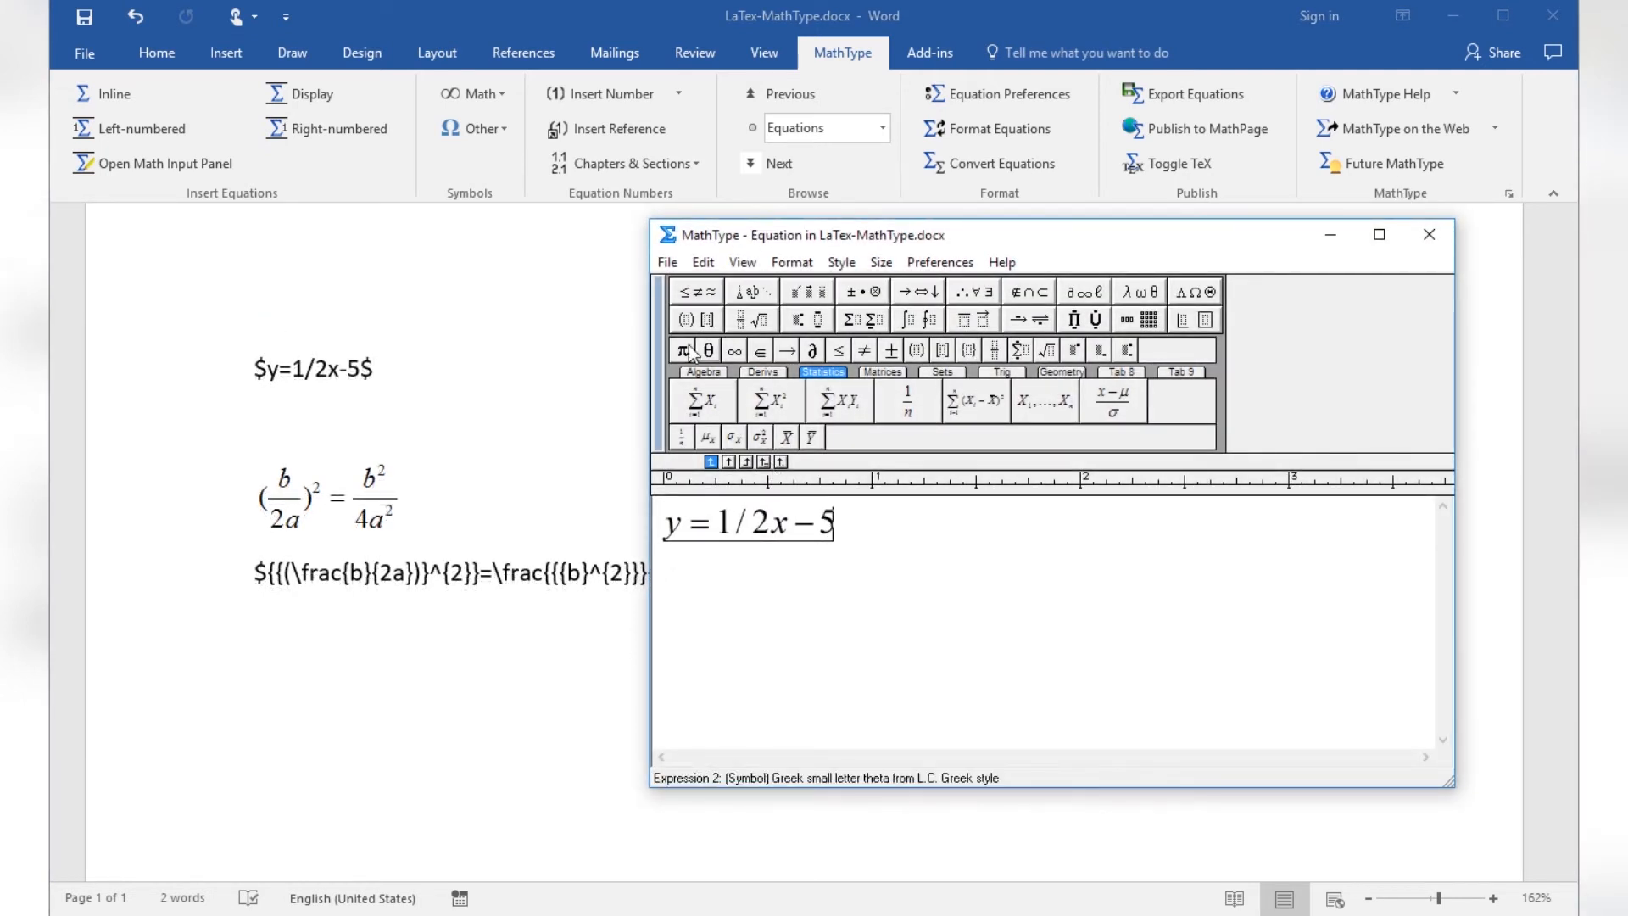
pyautogui.click(666, 262)
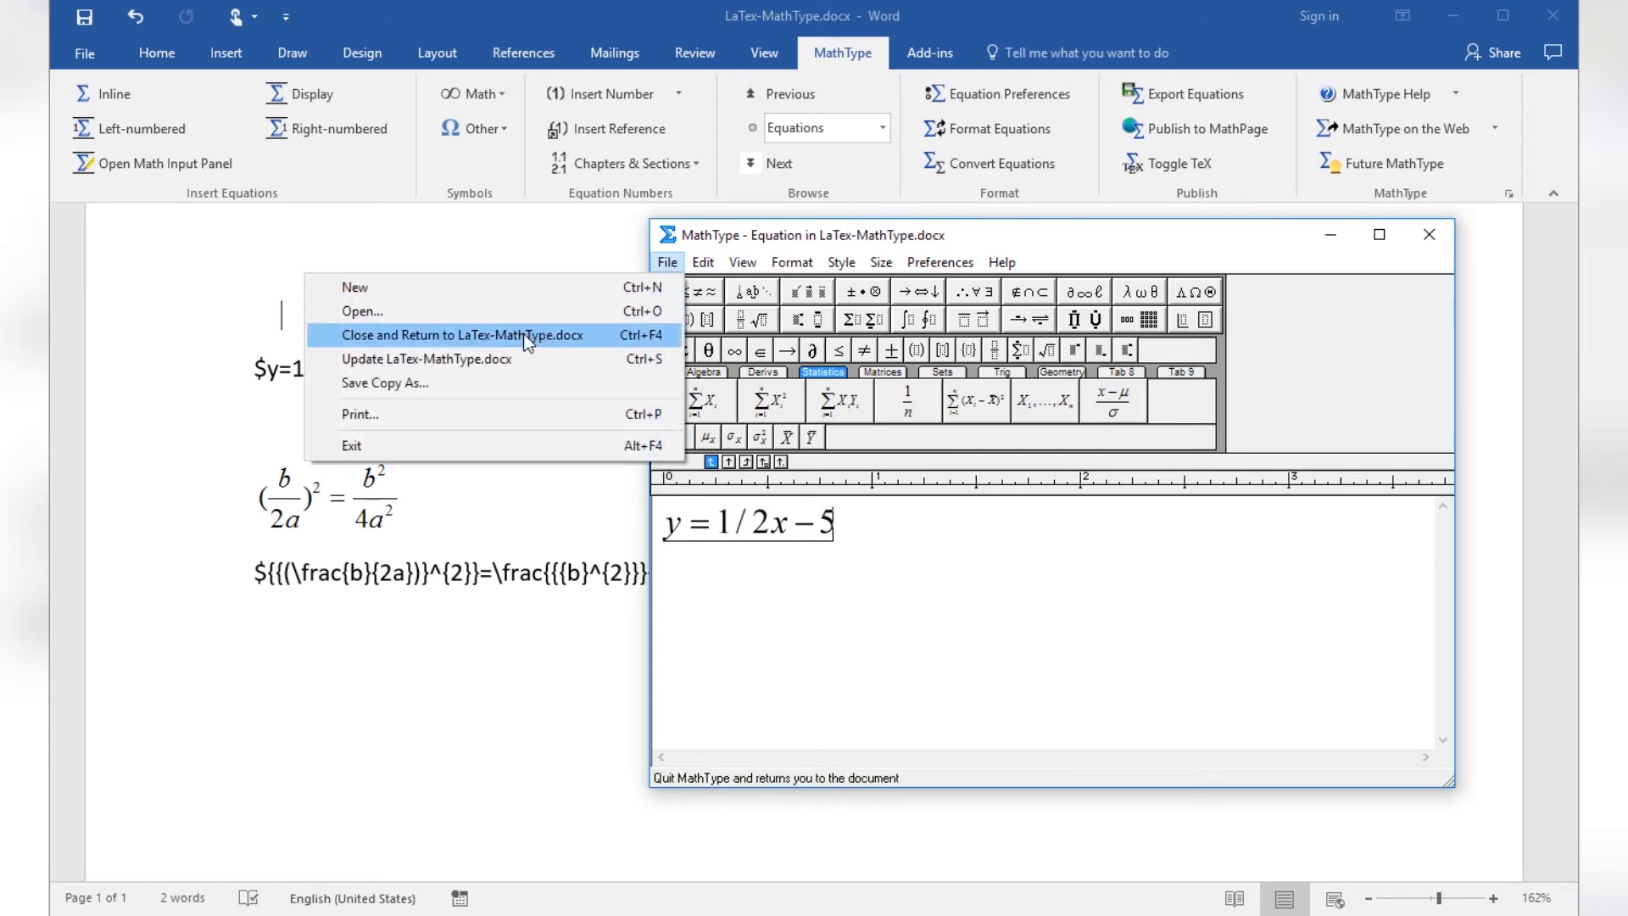
pyautogui.click(462, 334)
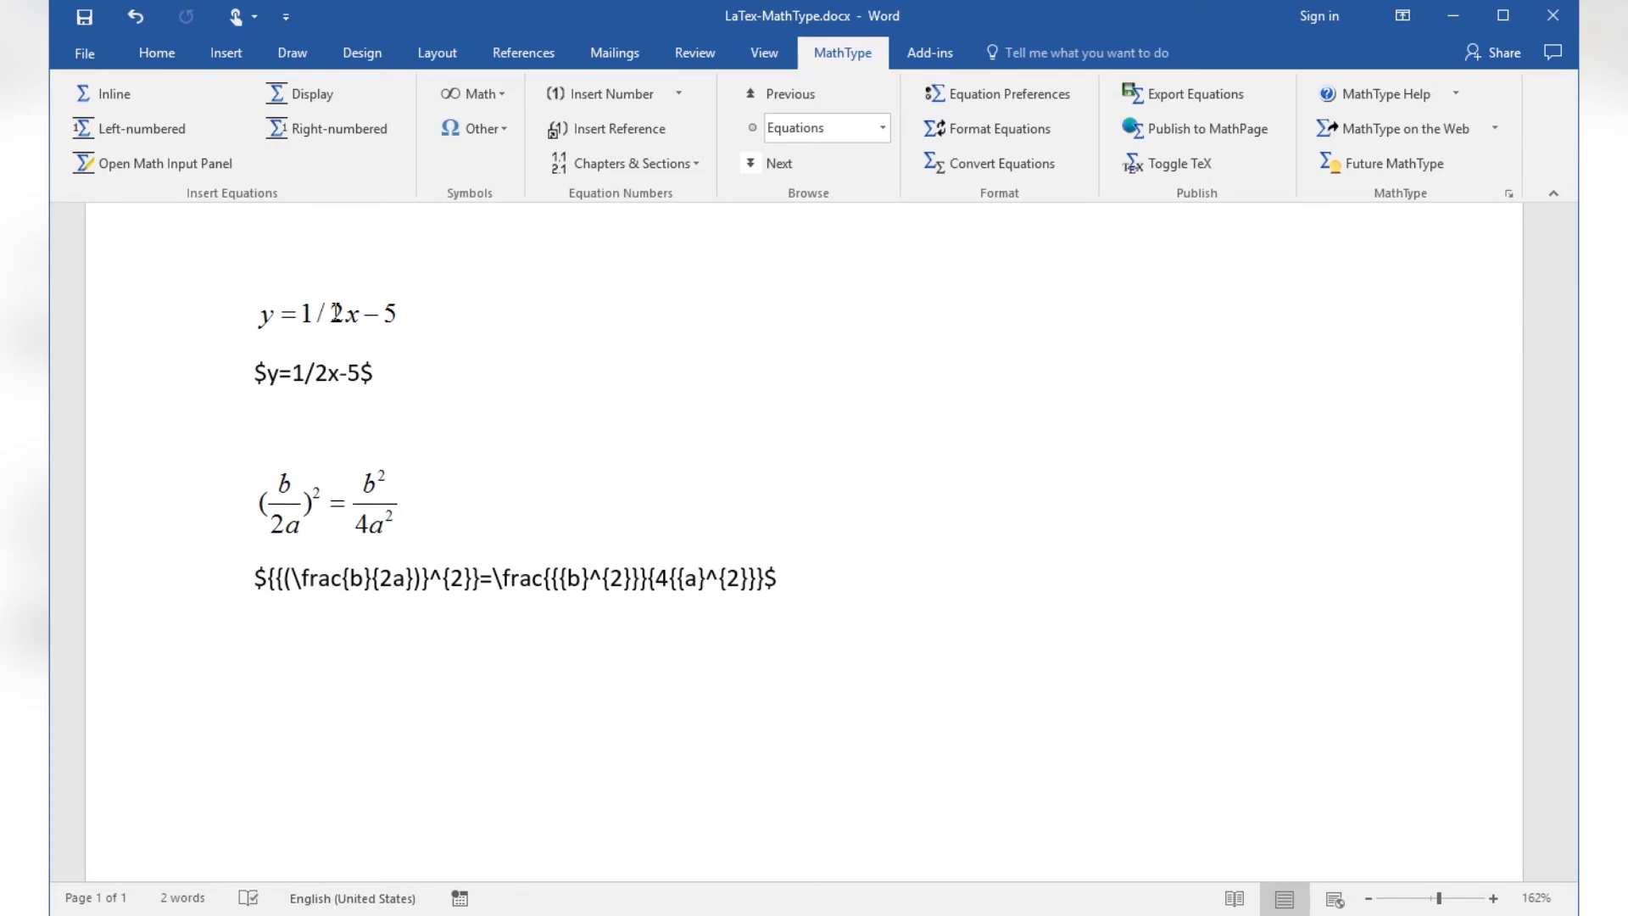
pyautogui.click(328, 314)
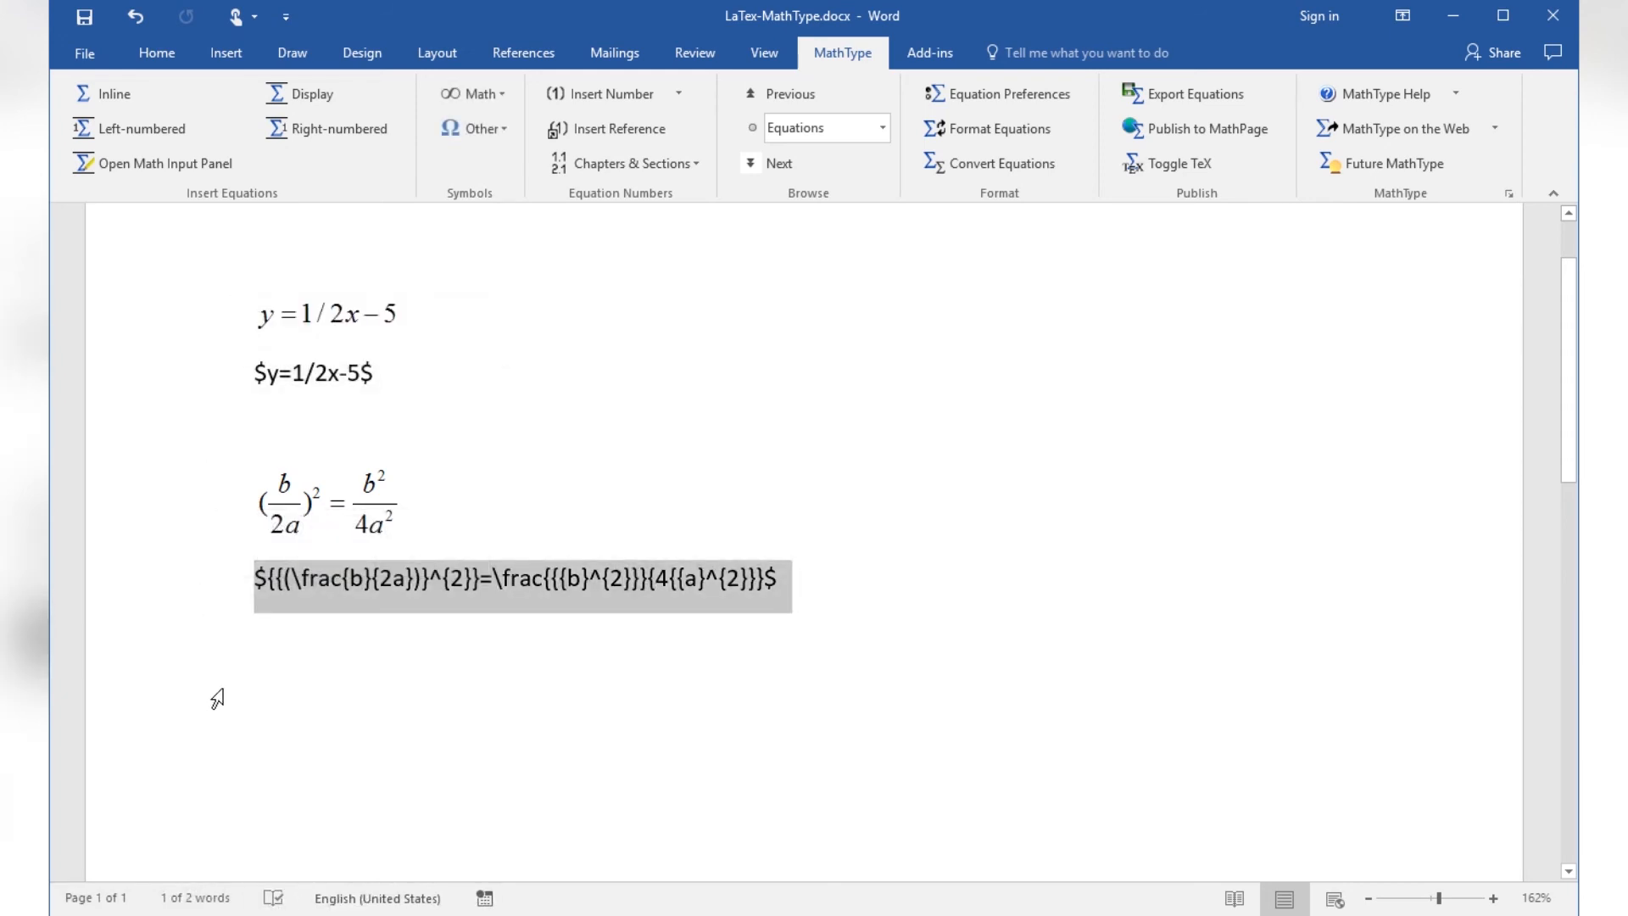
pyautogui.moveTo(323, 706)
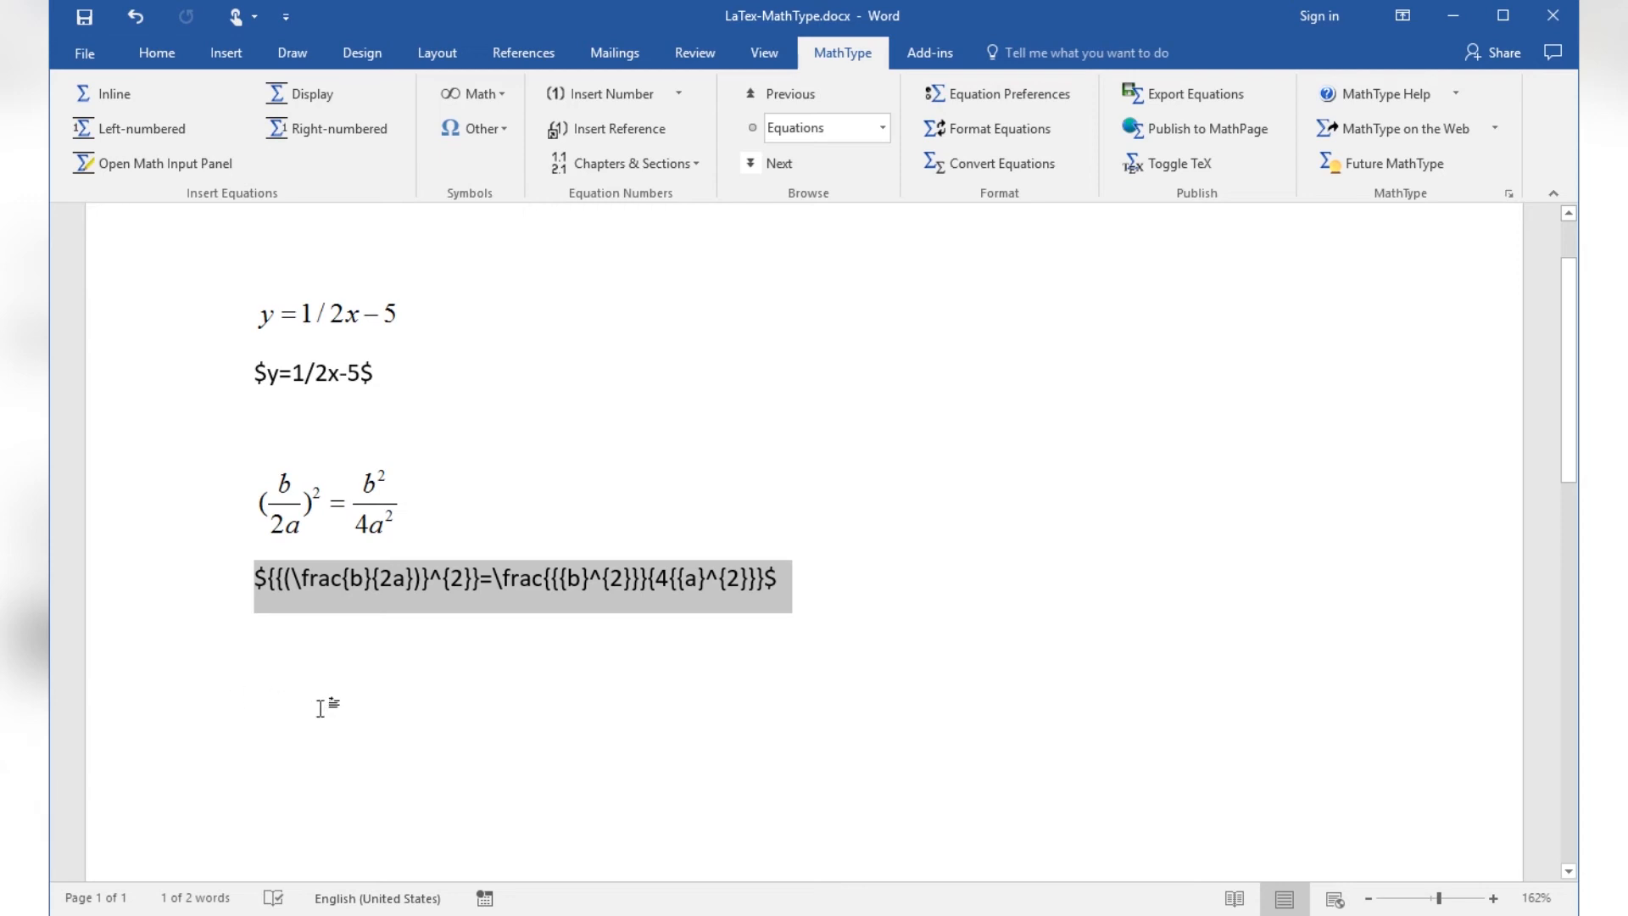
pyautogui.click(427, 579)
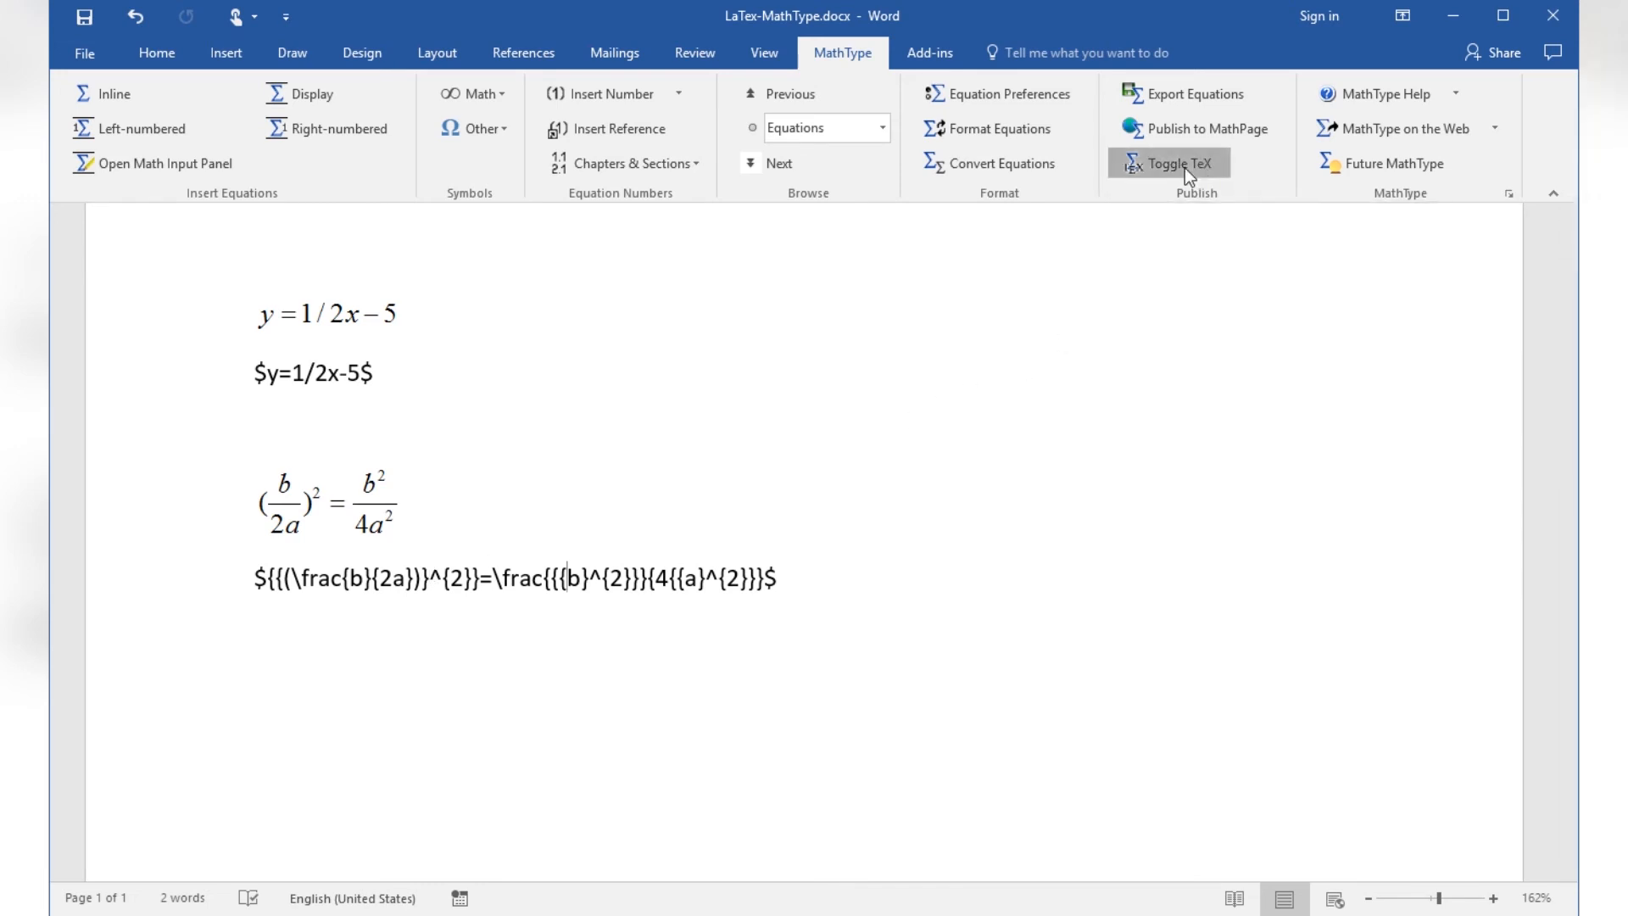
pyautogui.click(1166, 163)
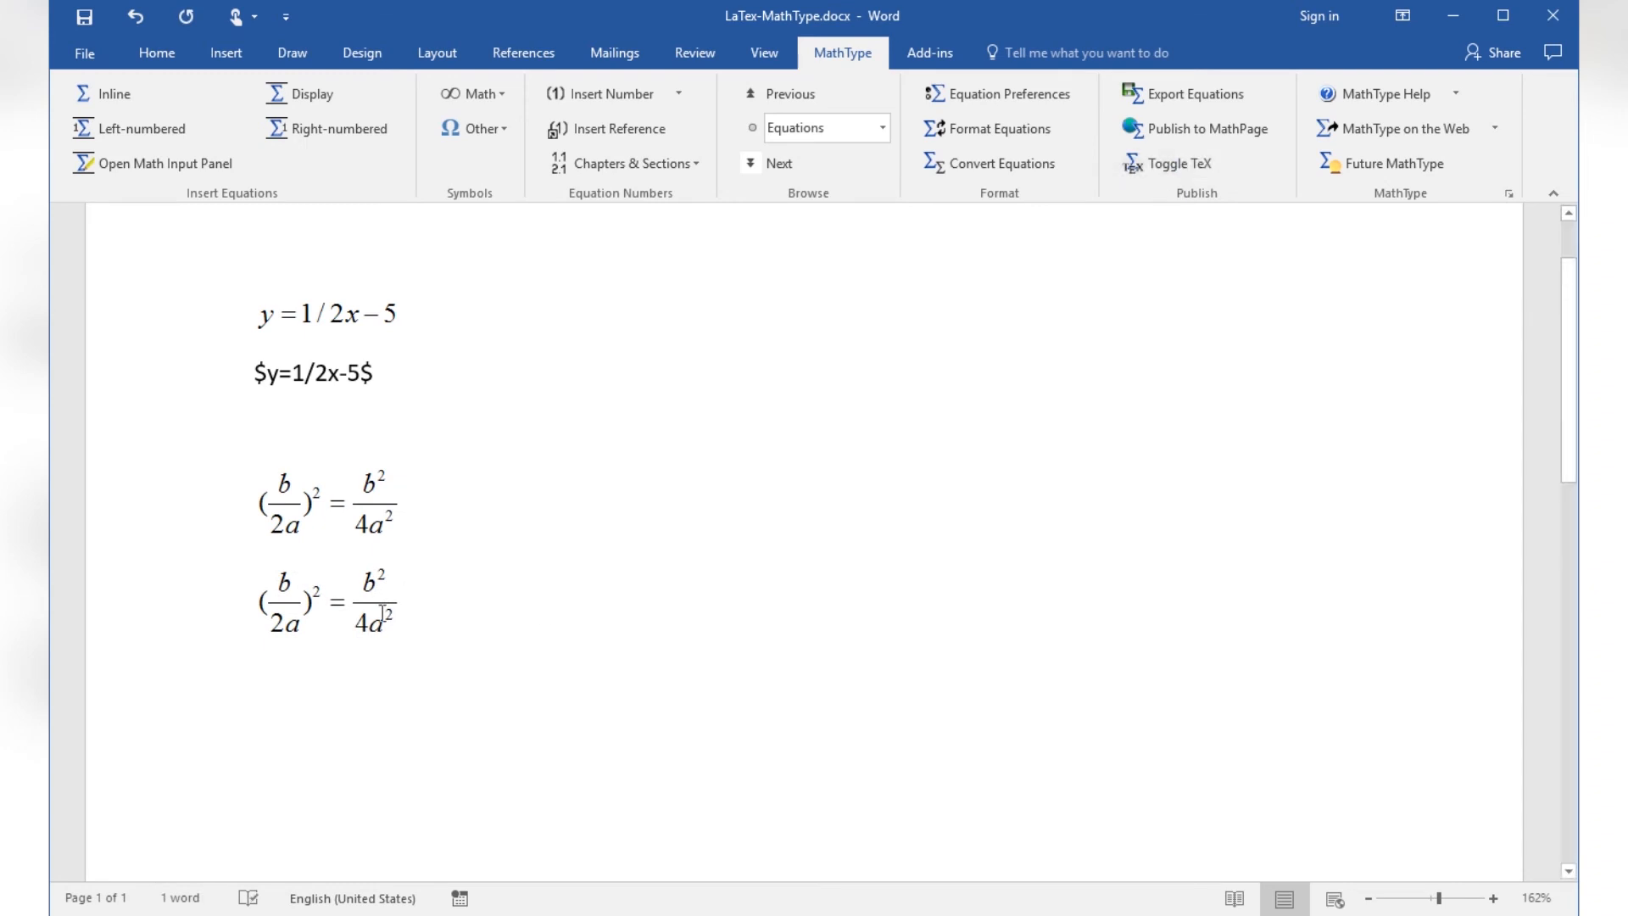
pyautogui.click(329, 599)
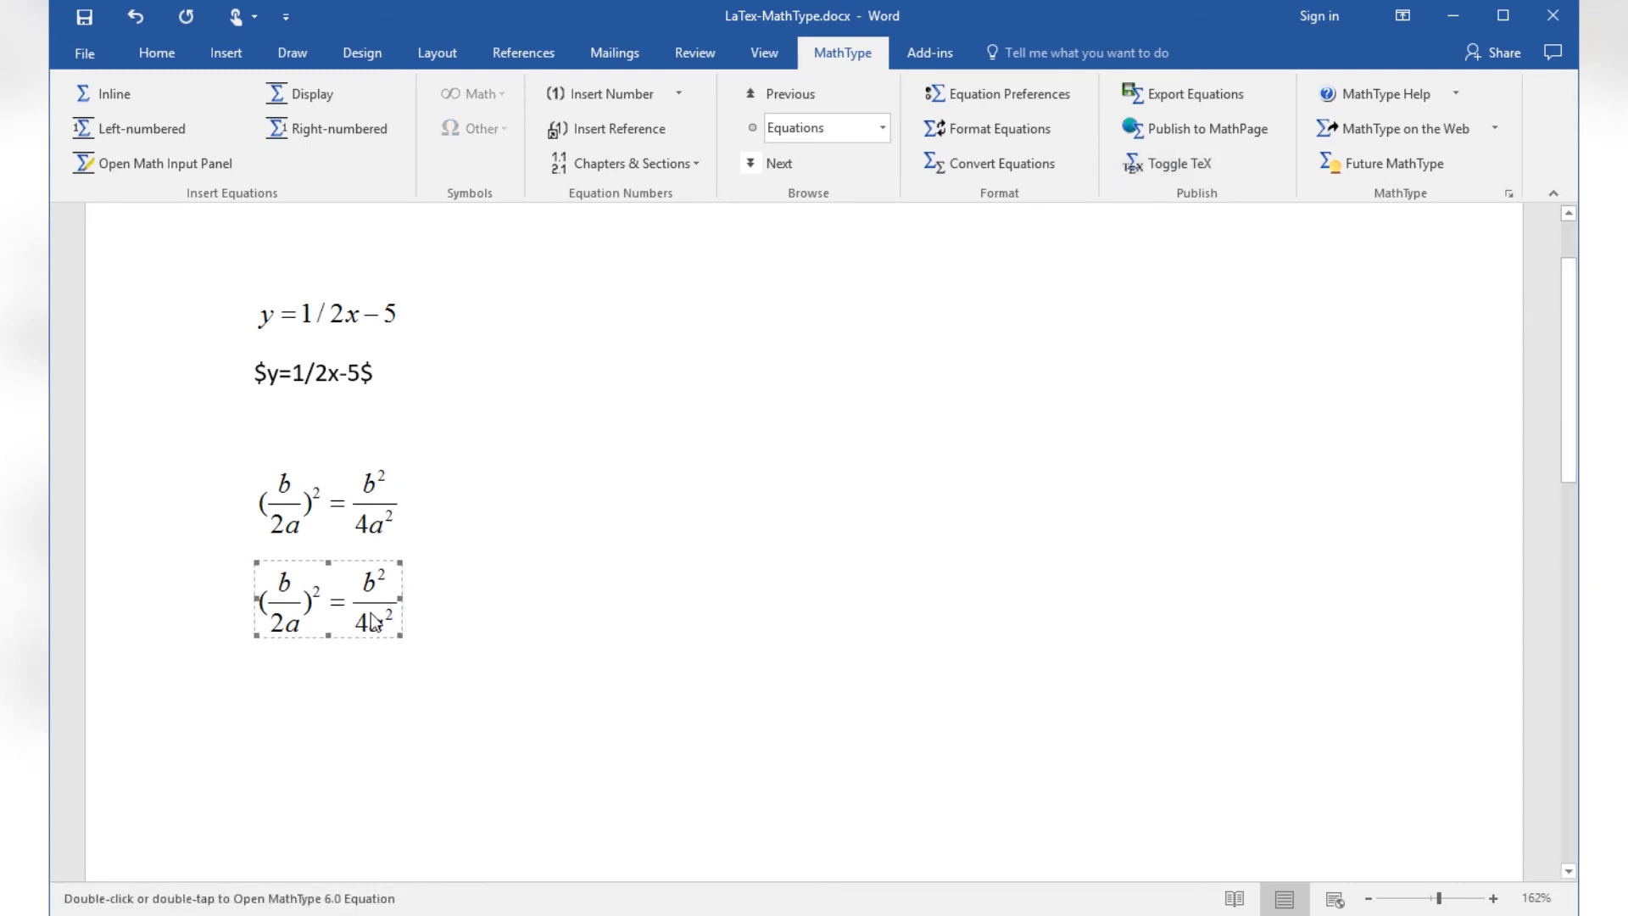
pyautogui.click(1168, 162)
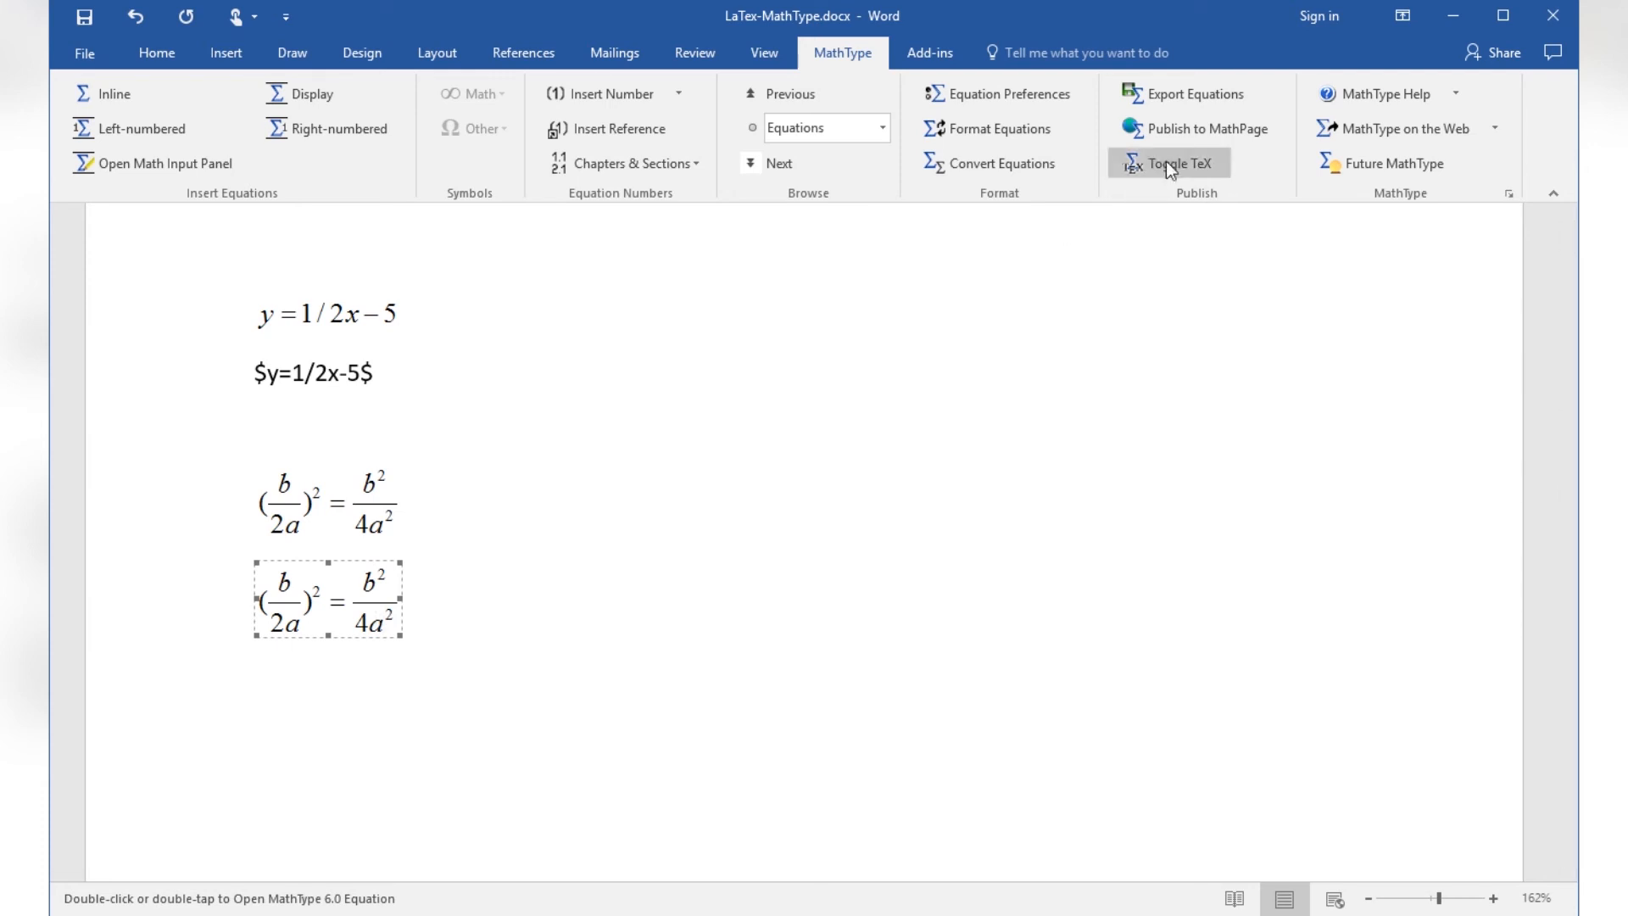
pyautogui.click(1166, 163)
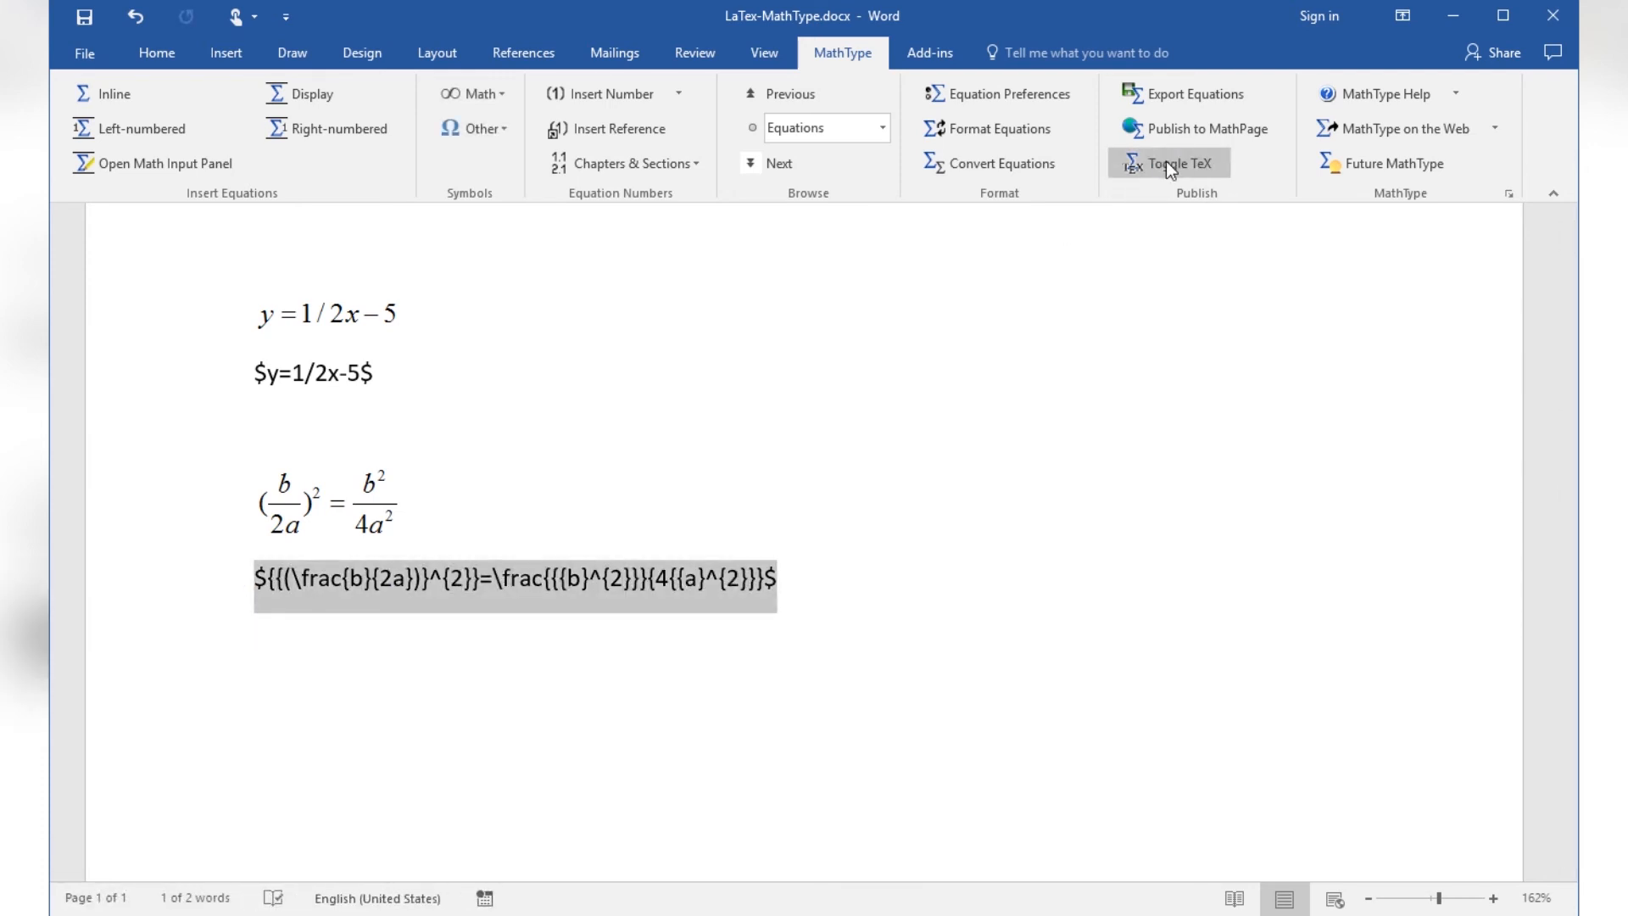
# Switch to the LaTex-MathTypeText document with its heading and two MathType equations
pyautogui.click(1167, 163)
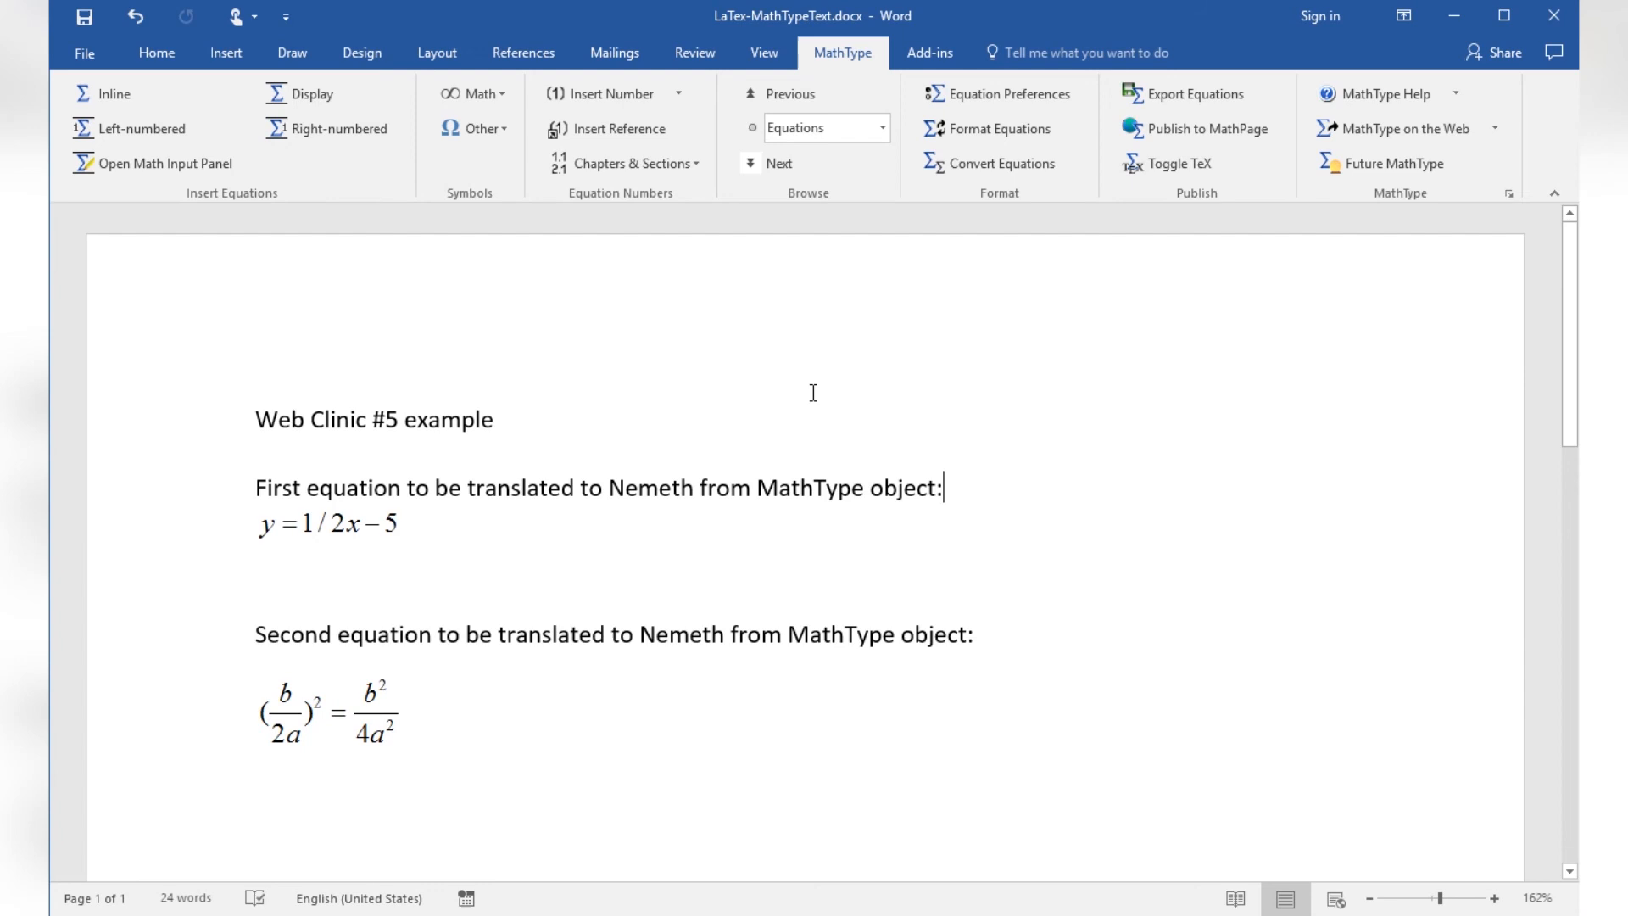
pyautogui.moveTo(797, 414)
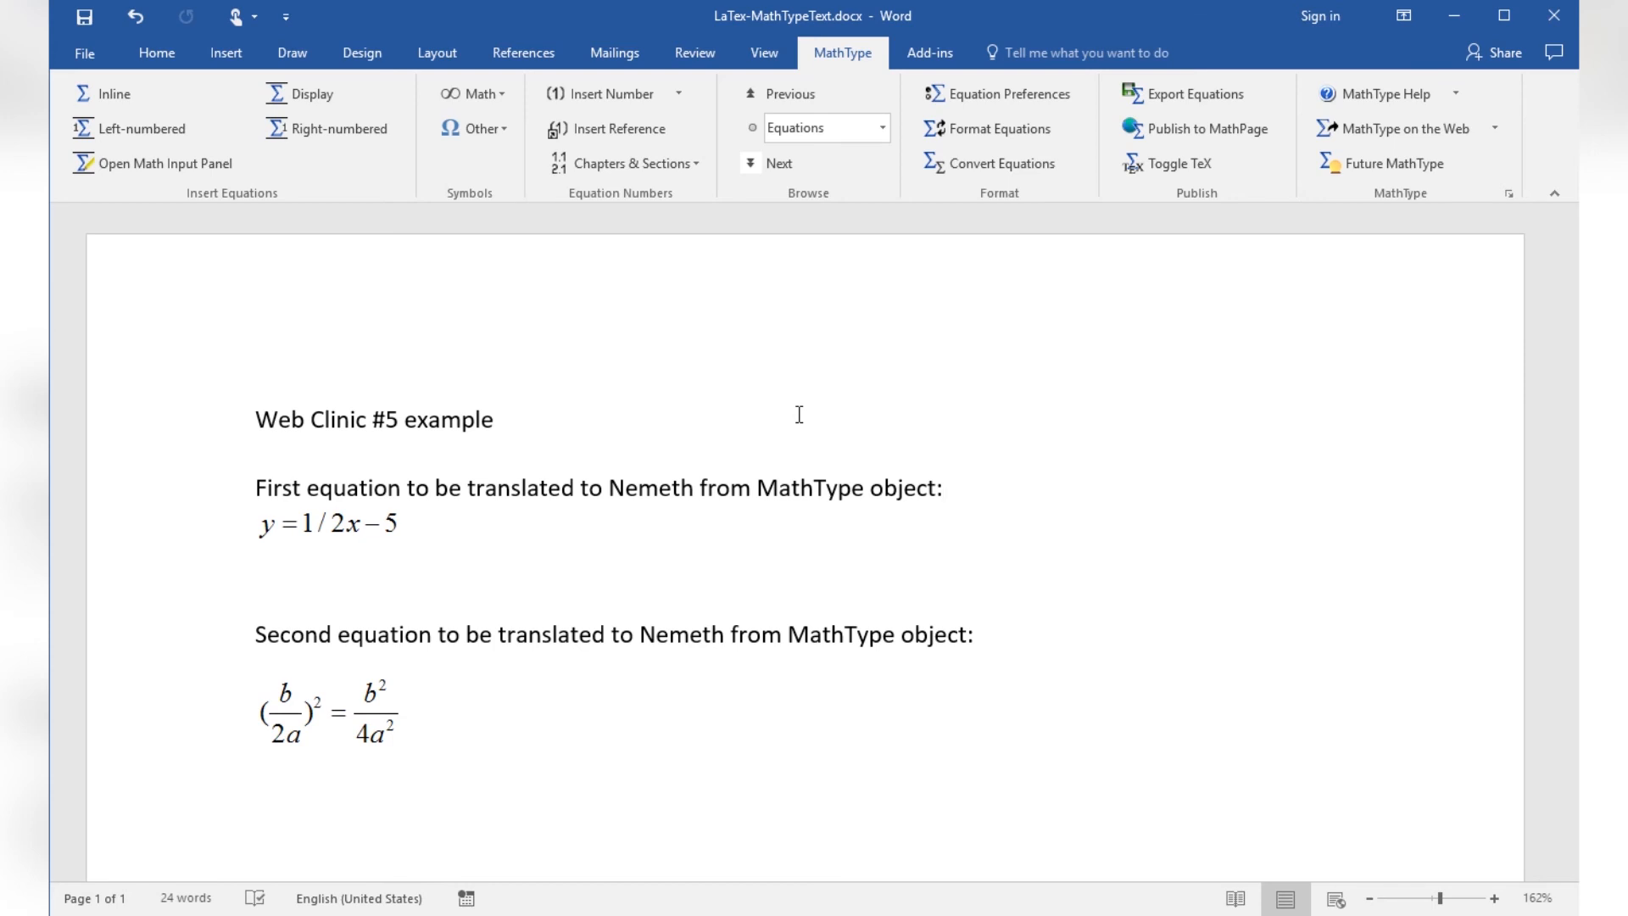
pyautogui.click(941, 487)
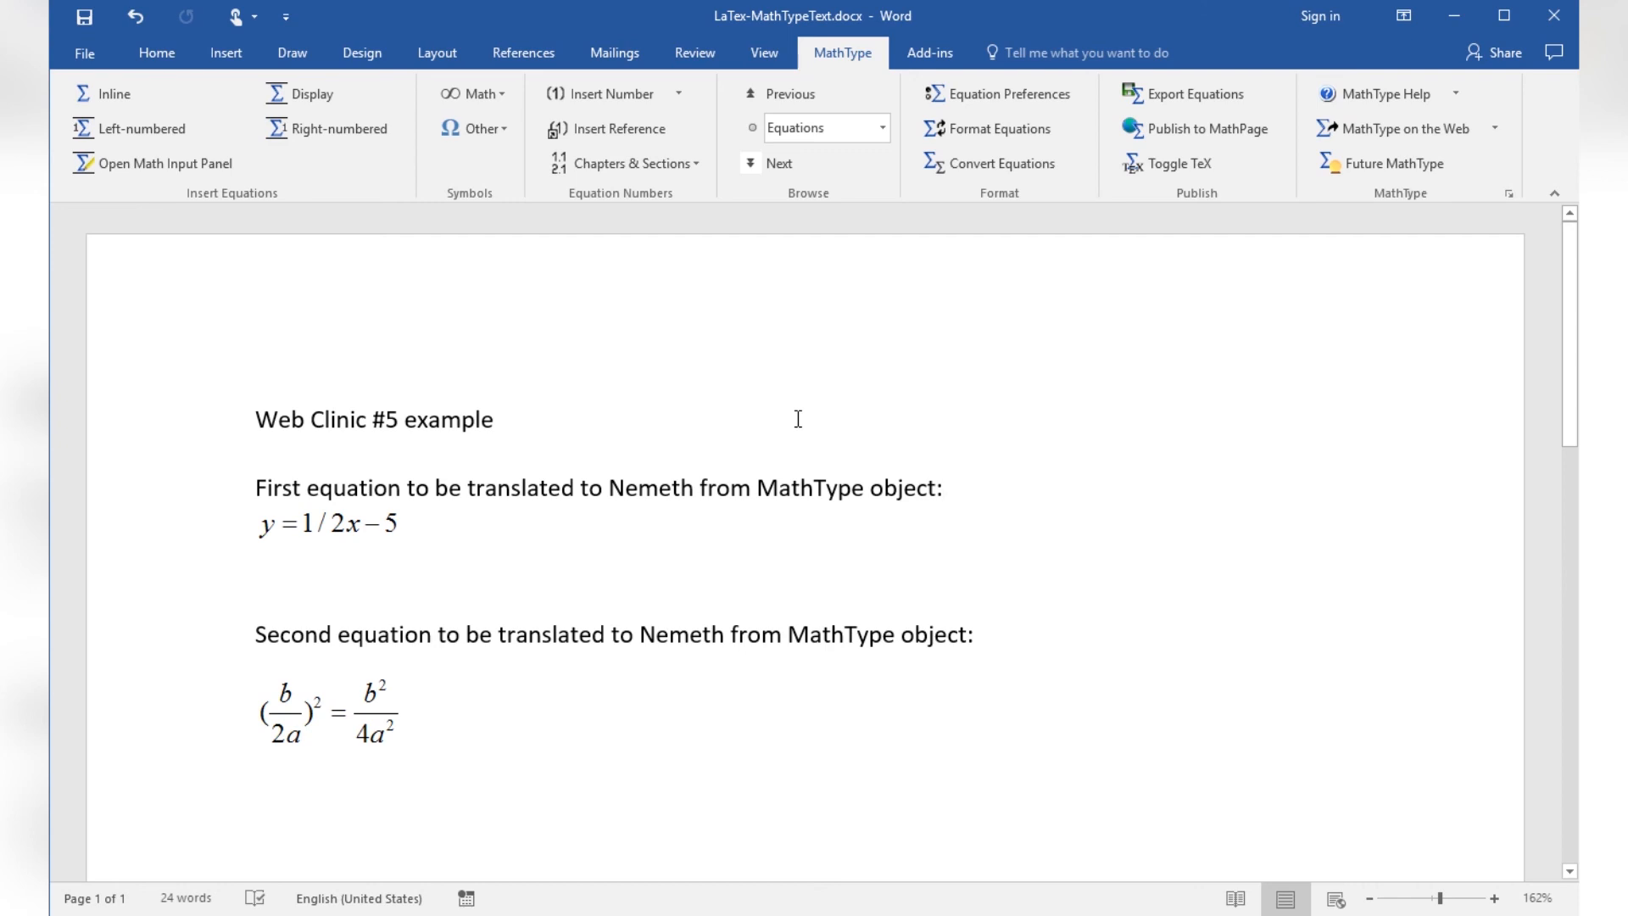
pyautogui.moveTo(968, 46)
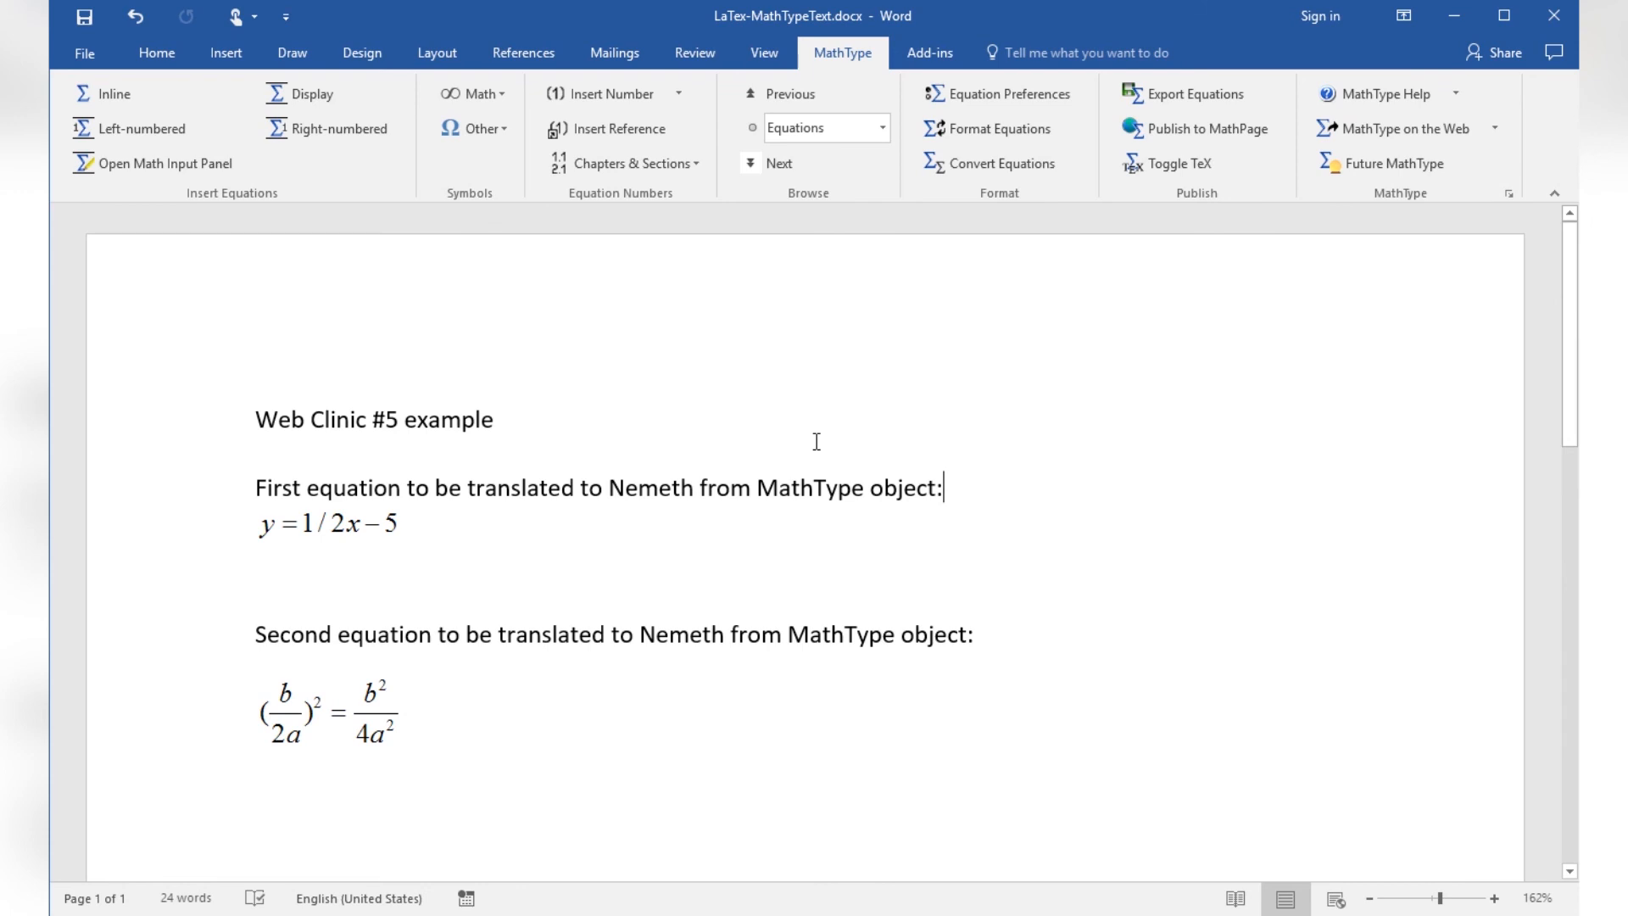
pyautogui.moveTo(709, 381)
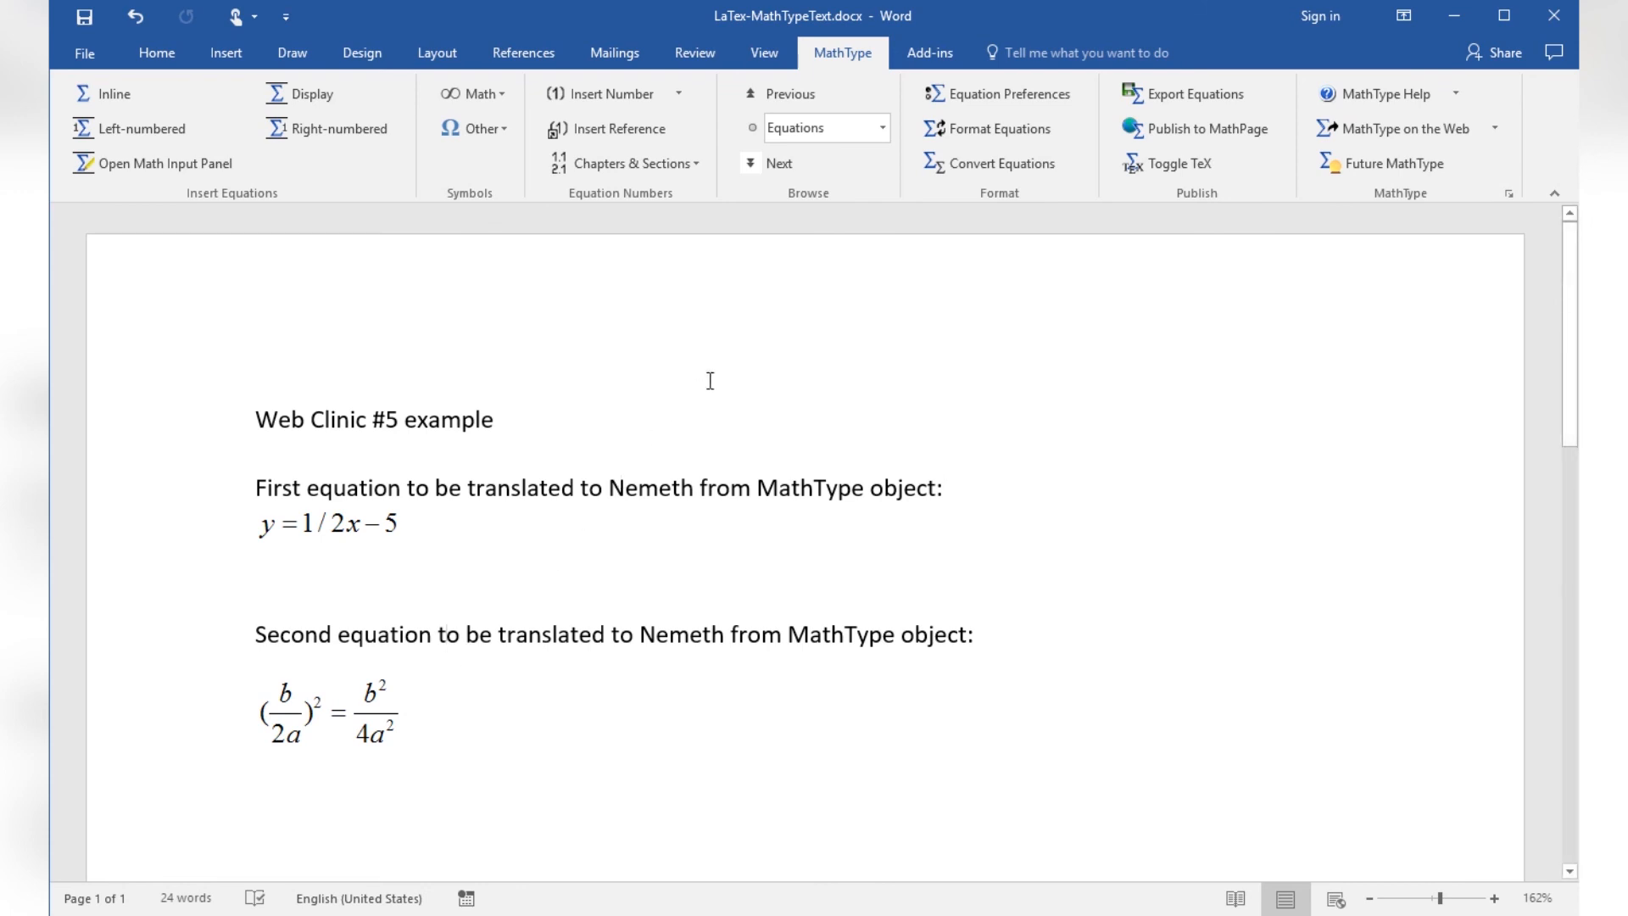
# Run the Tiger braille translation with interline print from the Add-ins tab
pyautogui.click(926, 52)
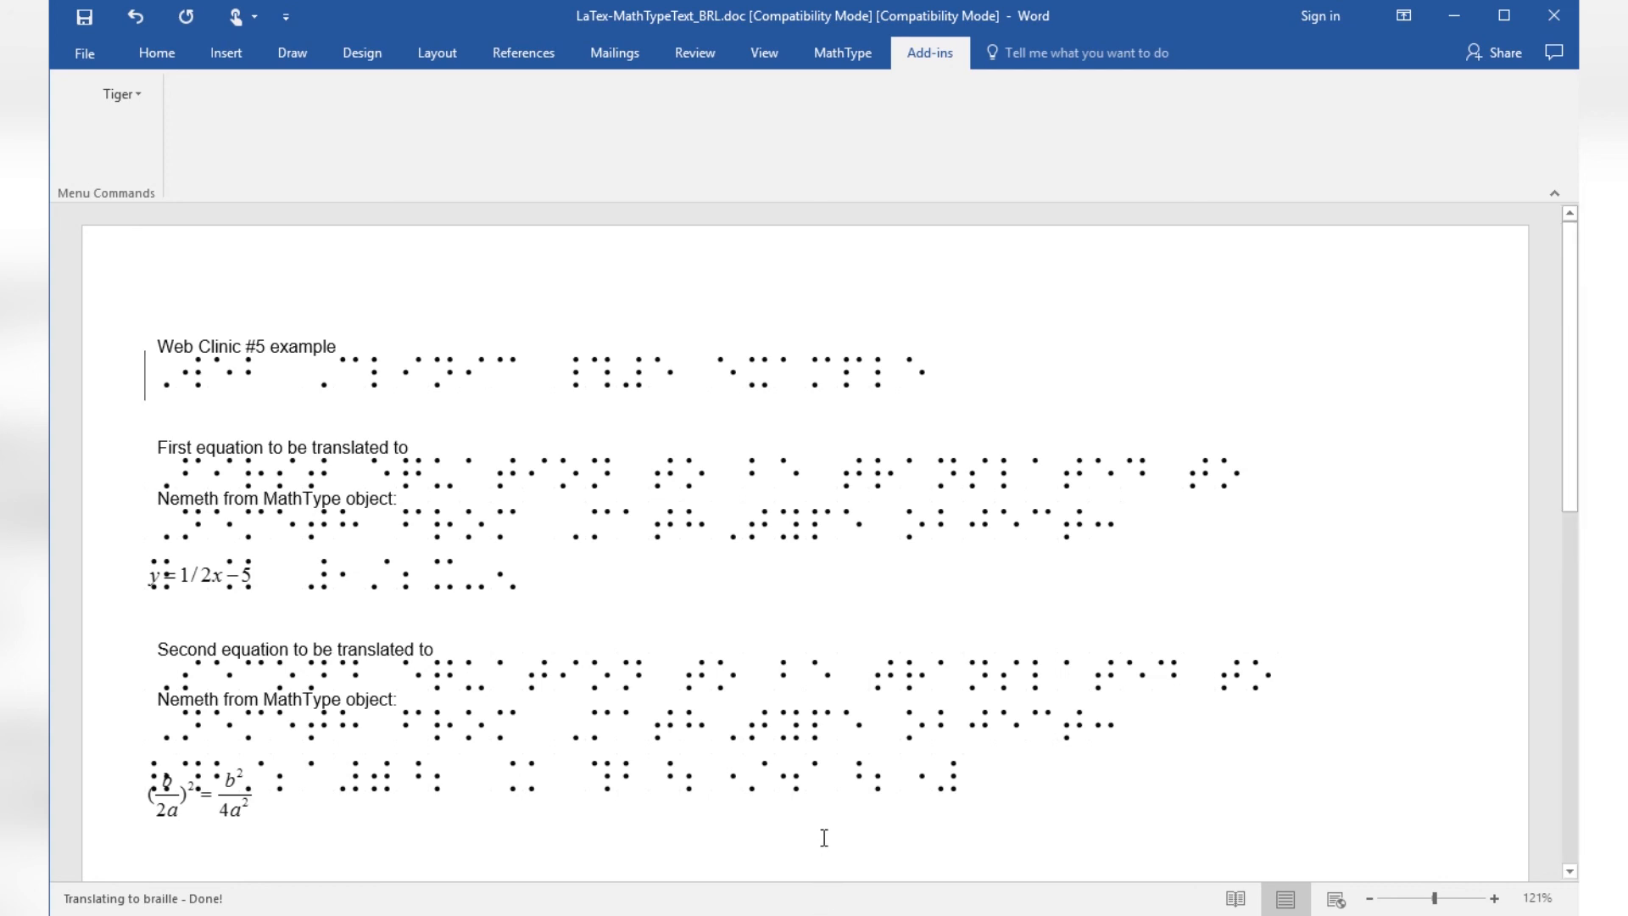
pyautogui.moveTo(1034, 371)
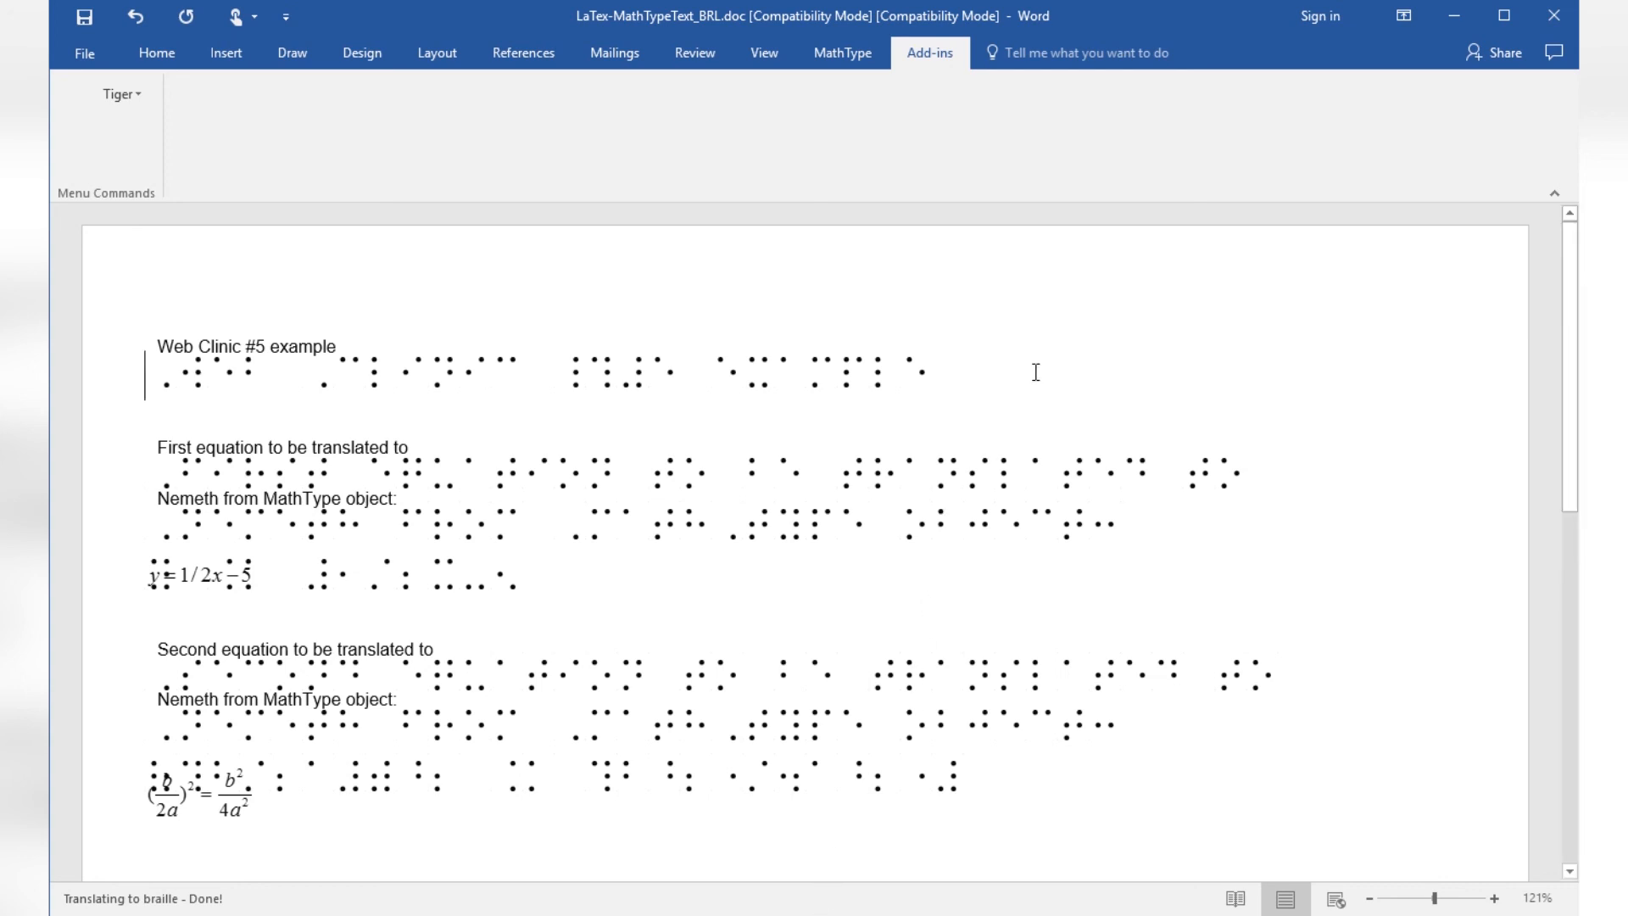